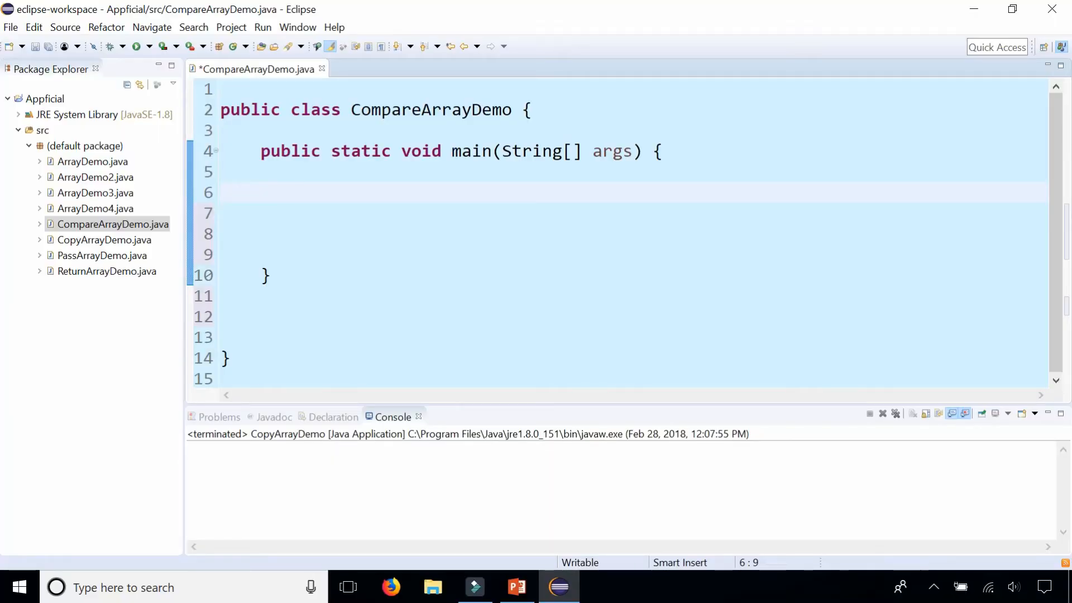
# Declare int[] first = {2, 4, 6, 8, 10}; and a duplicate line renamed second
pyautogui.write('int[] first =')
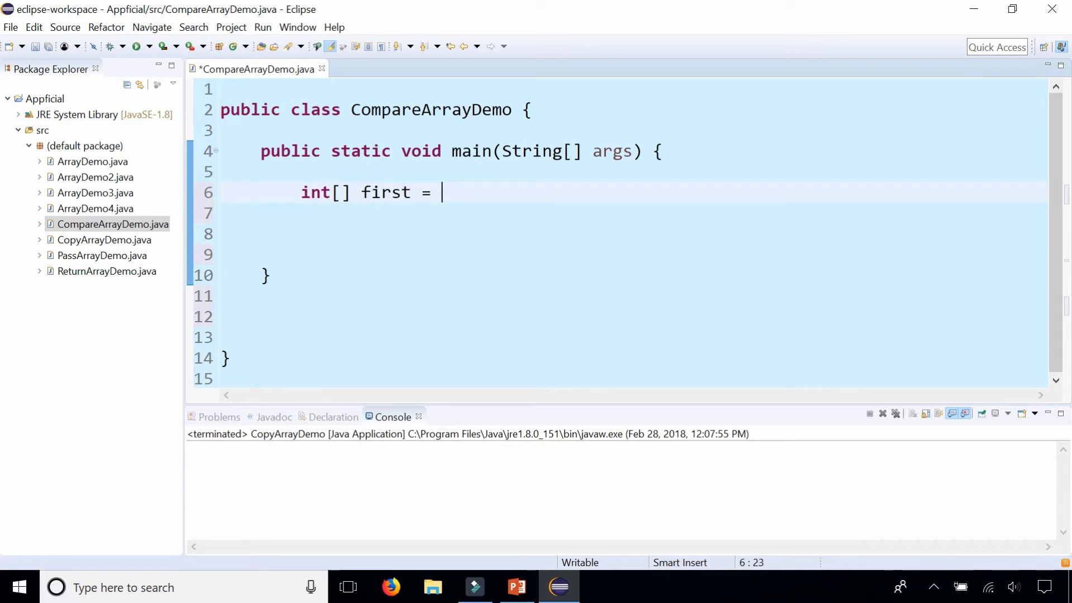
pyautogui.write('{2,')
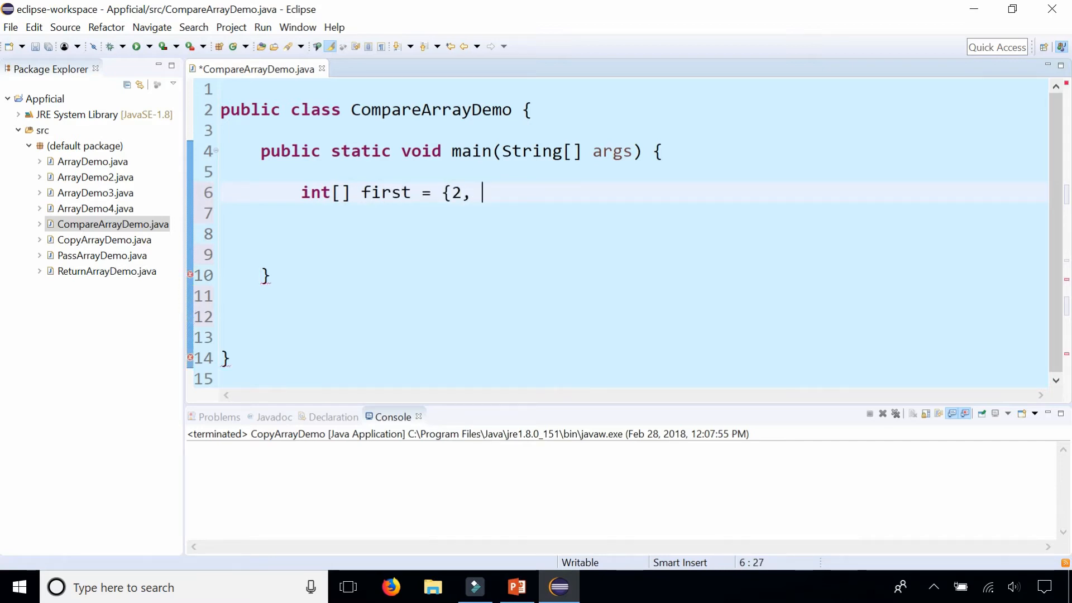
pyautogui.write('4, 6, 8,')
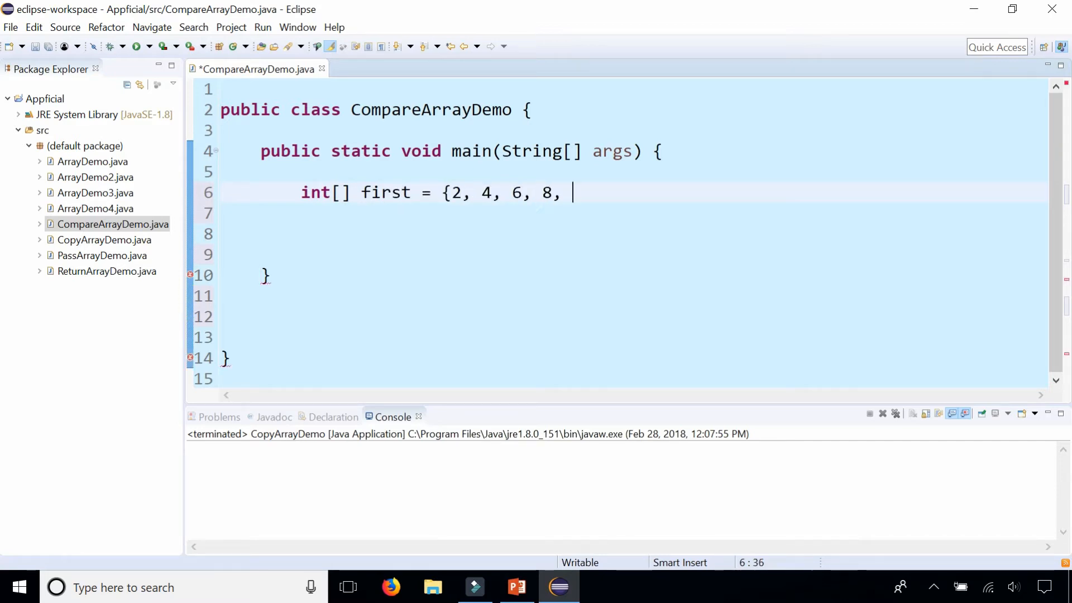
pyautogui.write('10};')
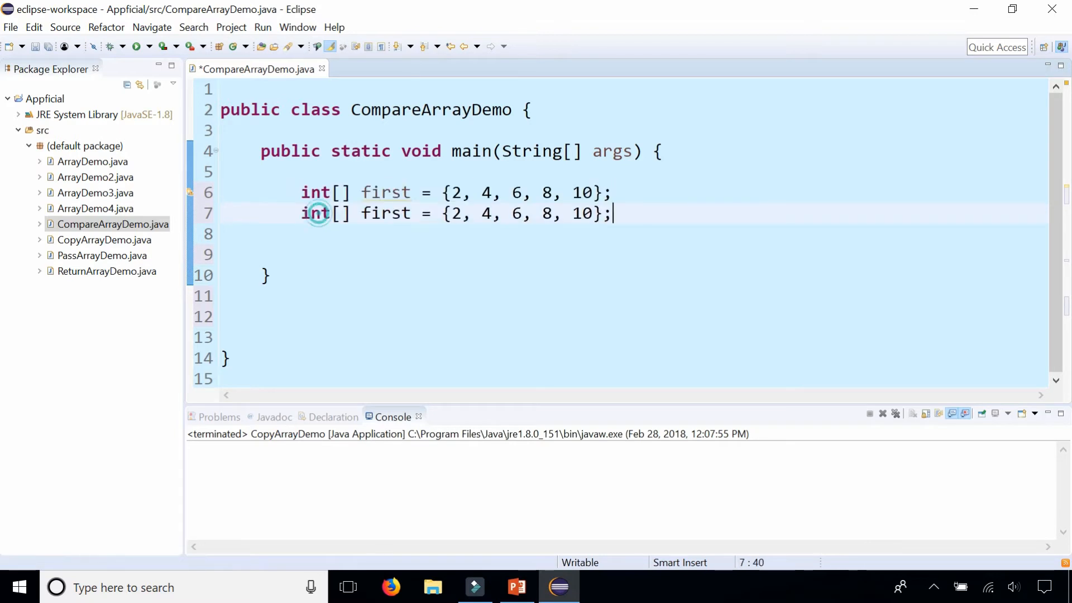
pyautogui.write('seco')
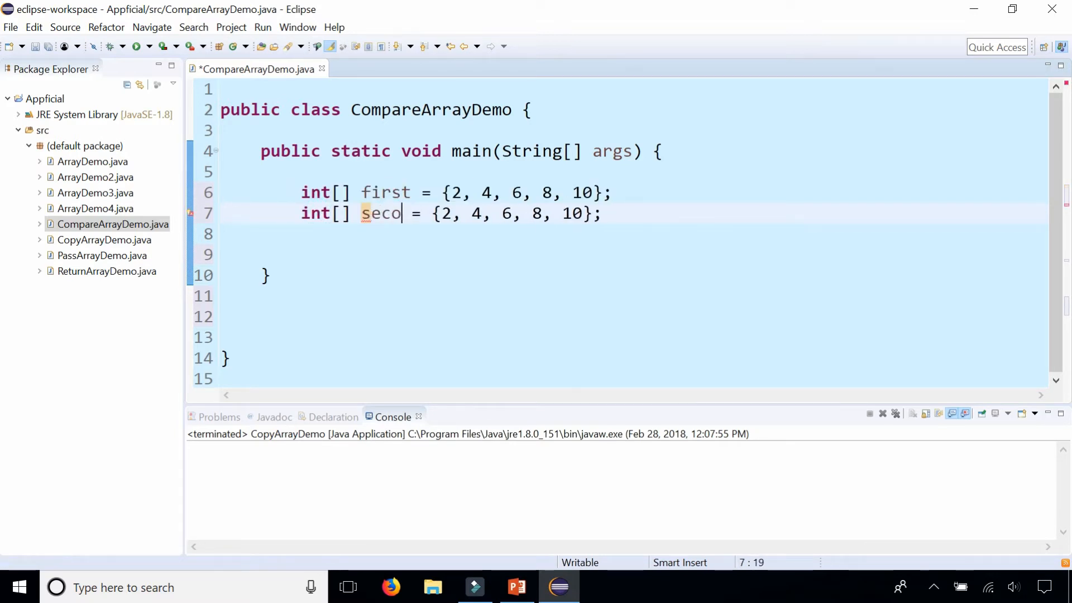
pyautogui.write('nd')
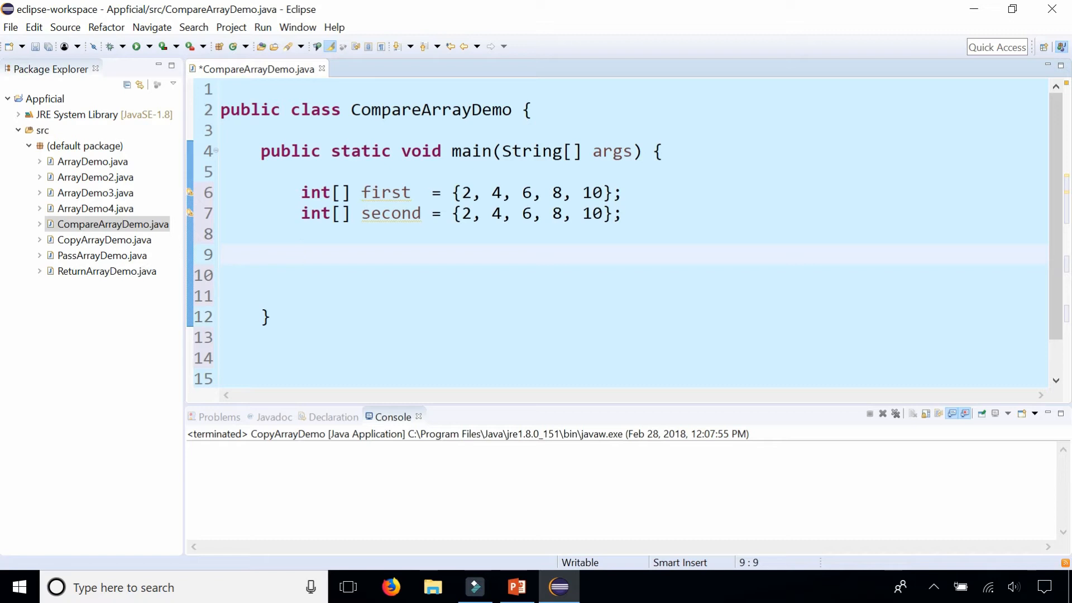
# Trim the blank lines inside main and position on the empty line after it
pyautogui.press('Backspace')
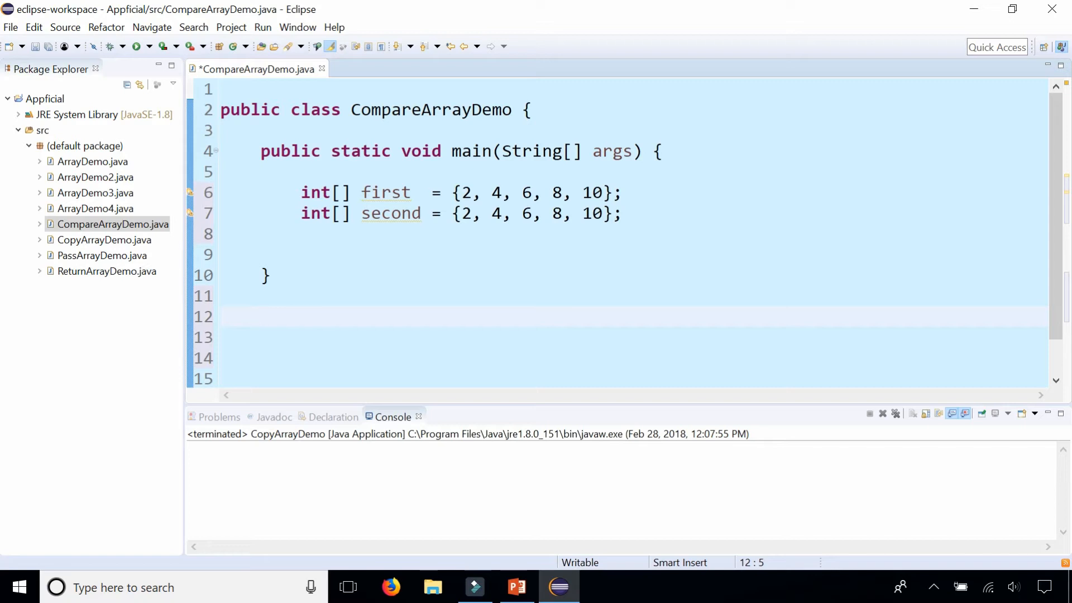
pyautogui.click(260, 316)
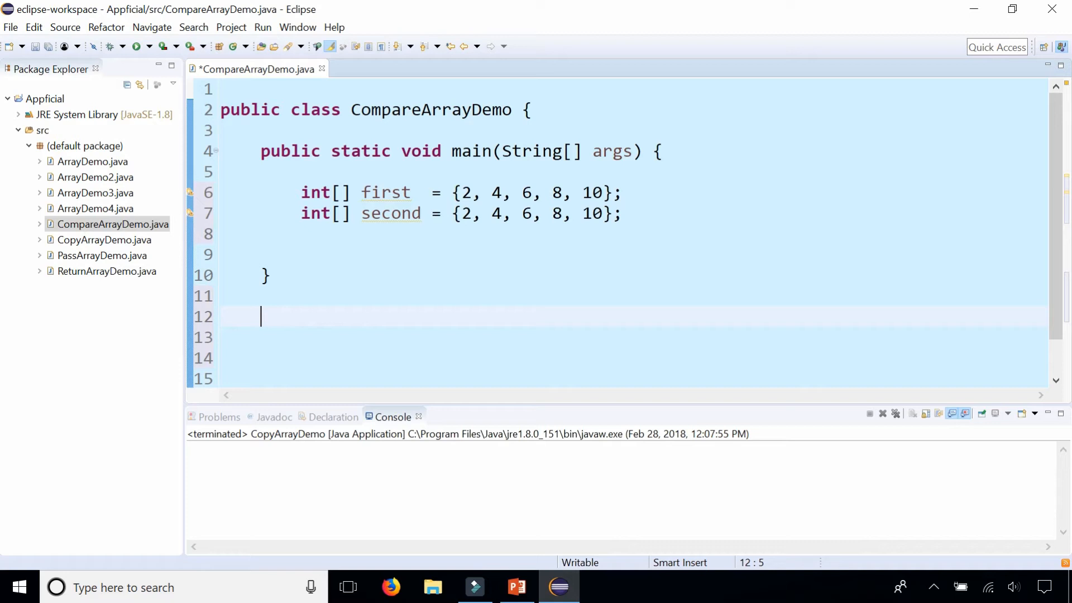
# Write public static boolean equals(int[] a, int[] b) { with an empty body below main
pyautogui.write('pub')
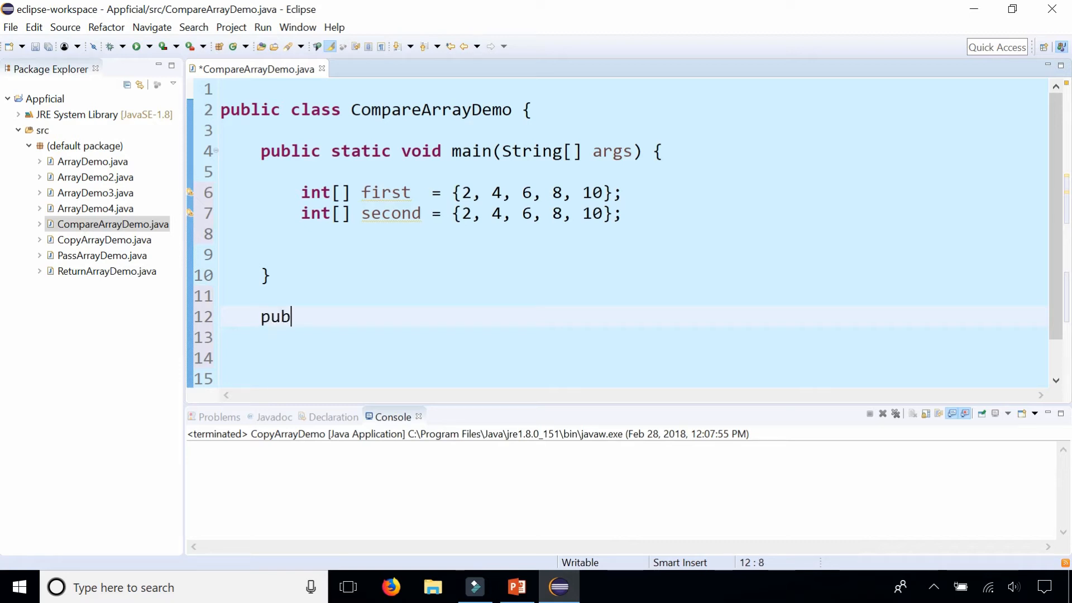
pyautogui.write('lic st')
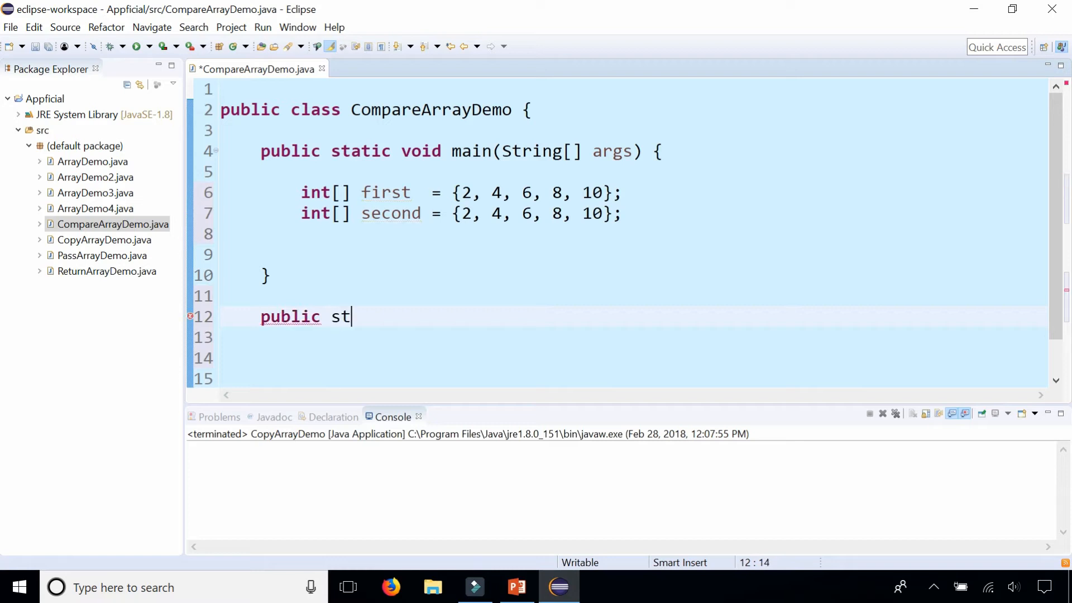
pyautogui.write('atic')
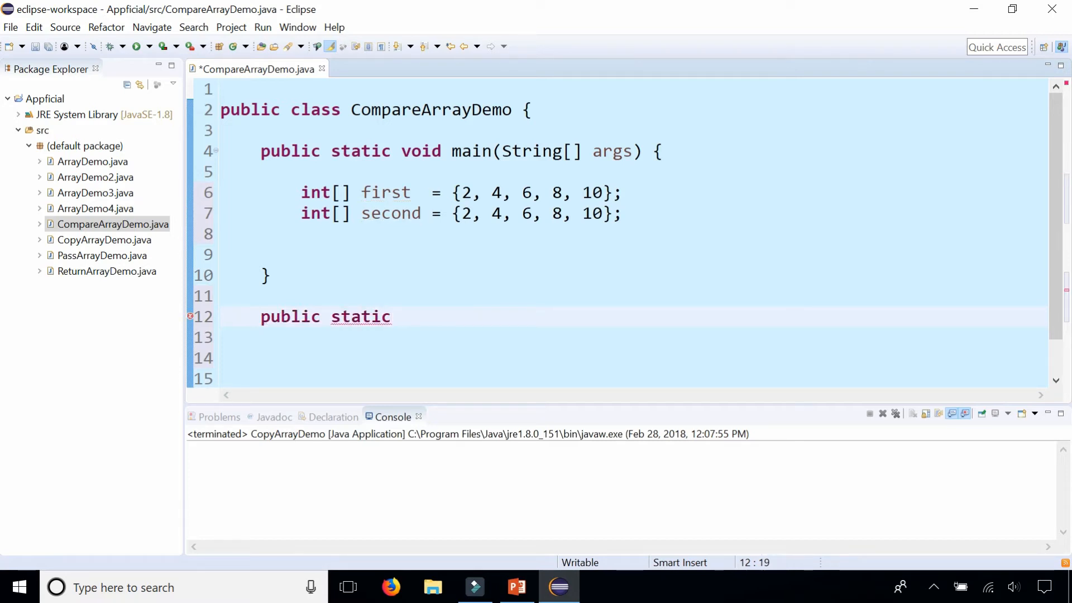
pyautogui.write('boolean')
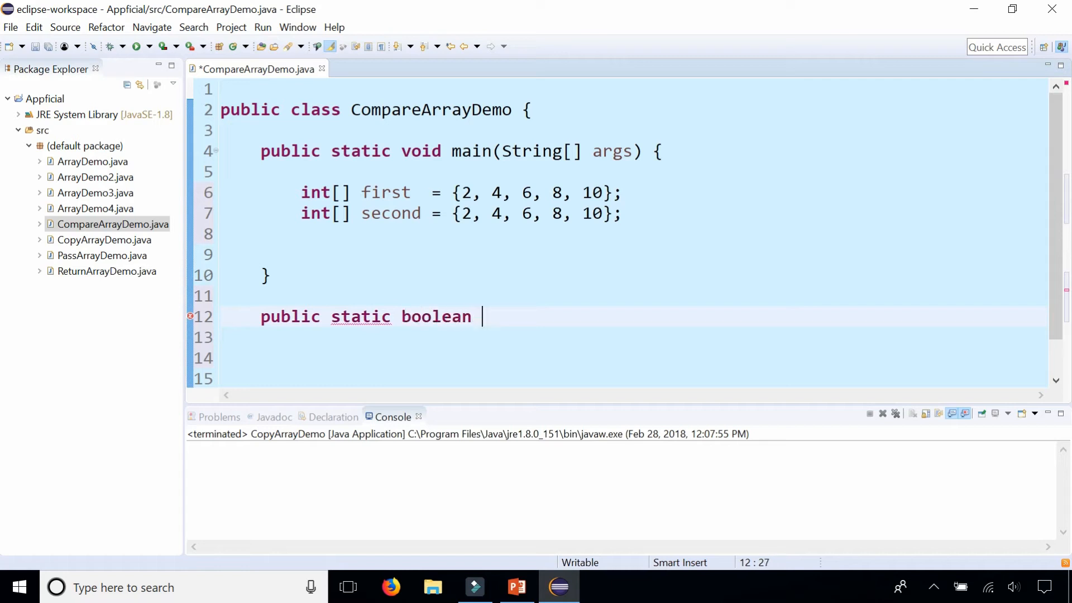
pyautogui.write('eq')
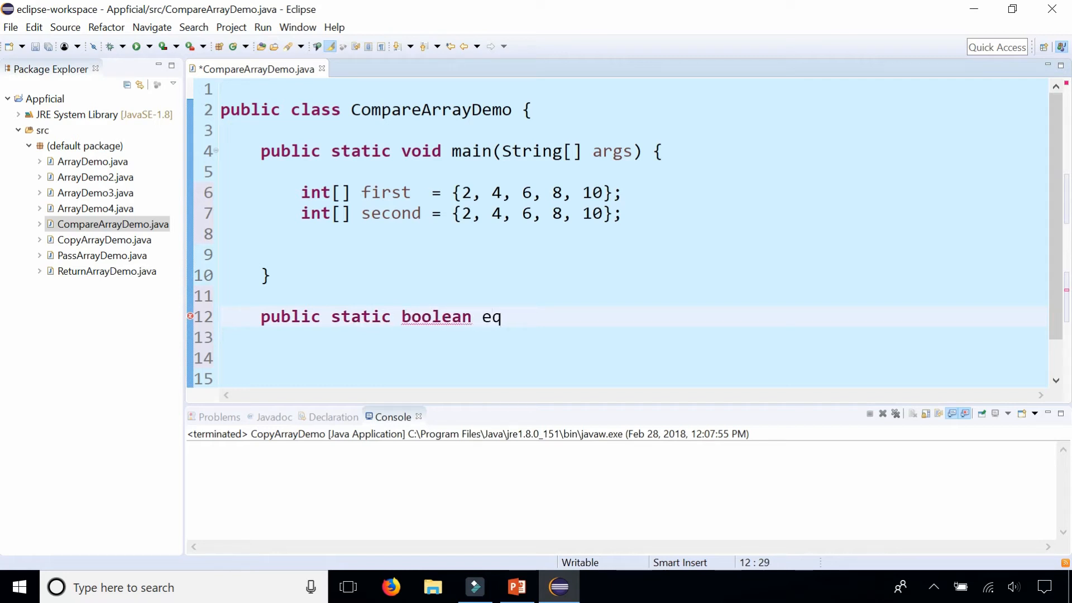
pyautogui.write('uals')
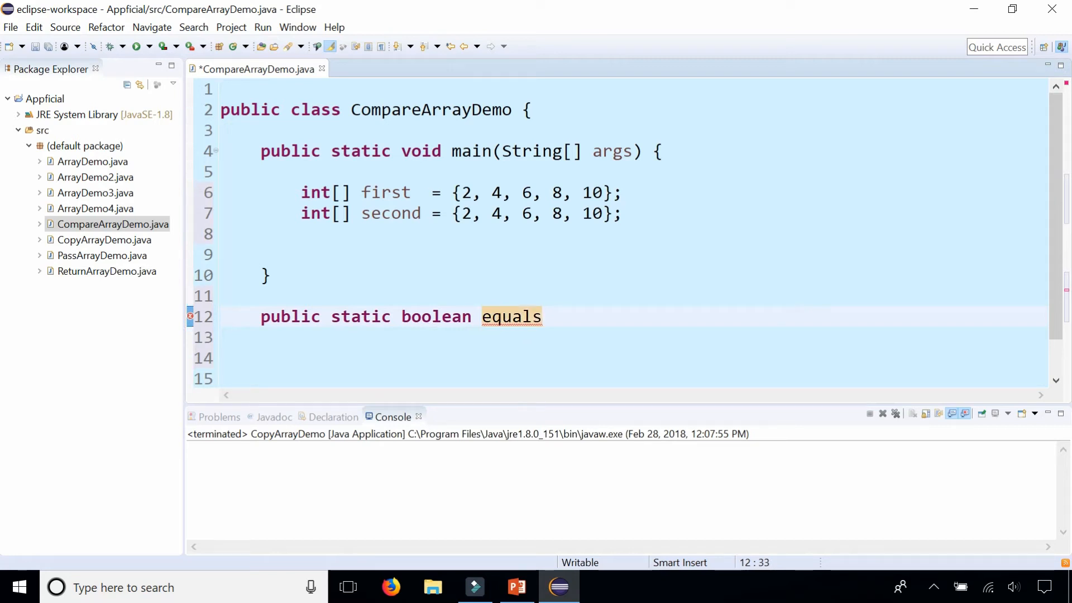
pyautogui.write('(')
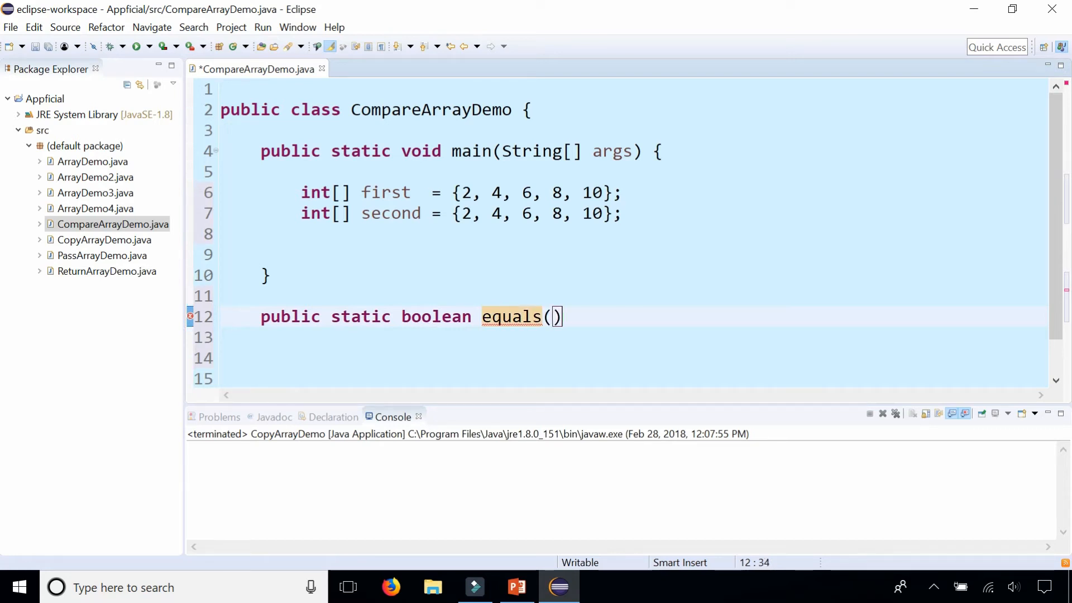
pyautogui.write('int[]')
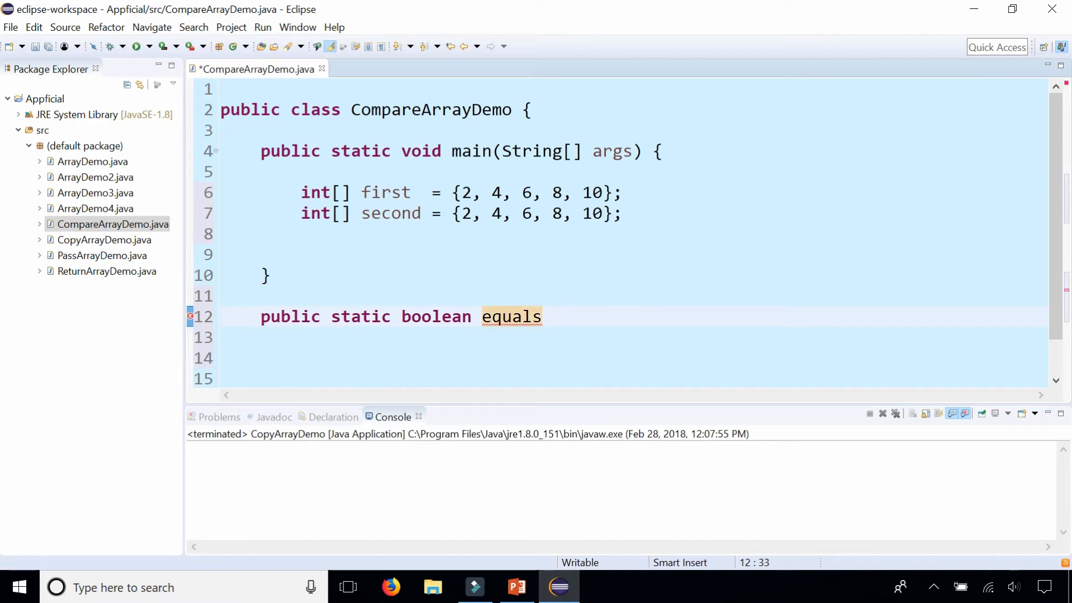
pyautogui.write('(')
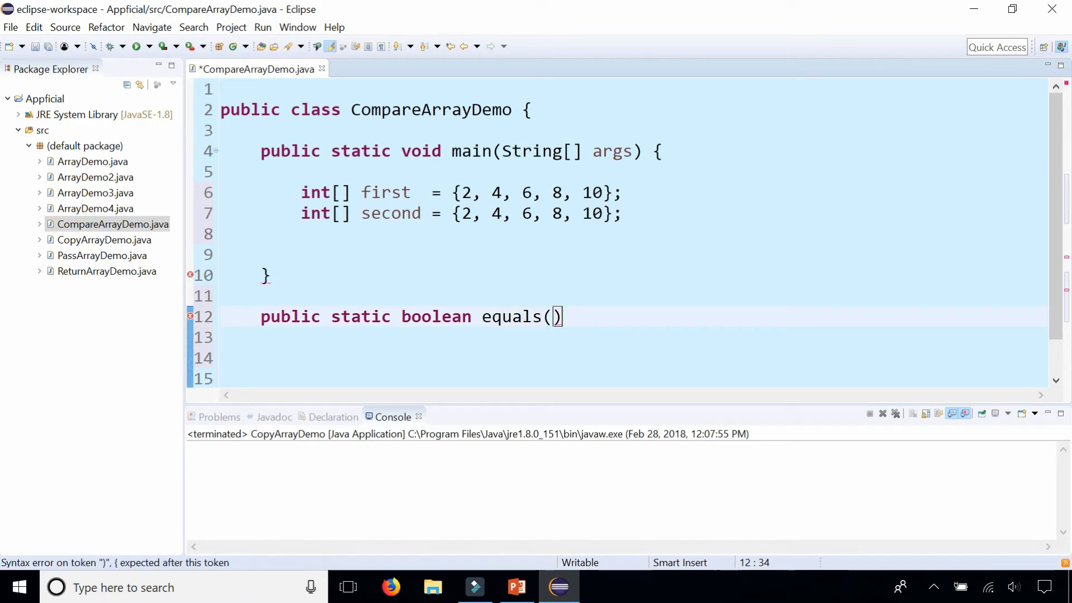
pyautogui.write('int[]')
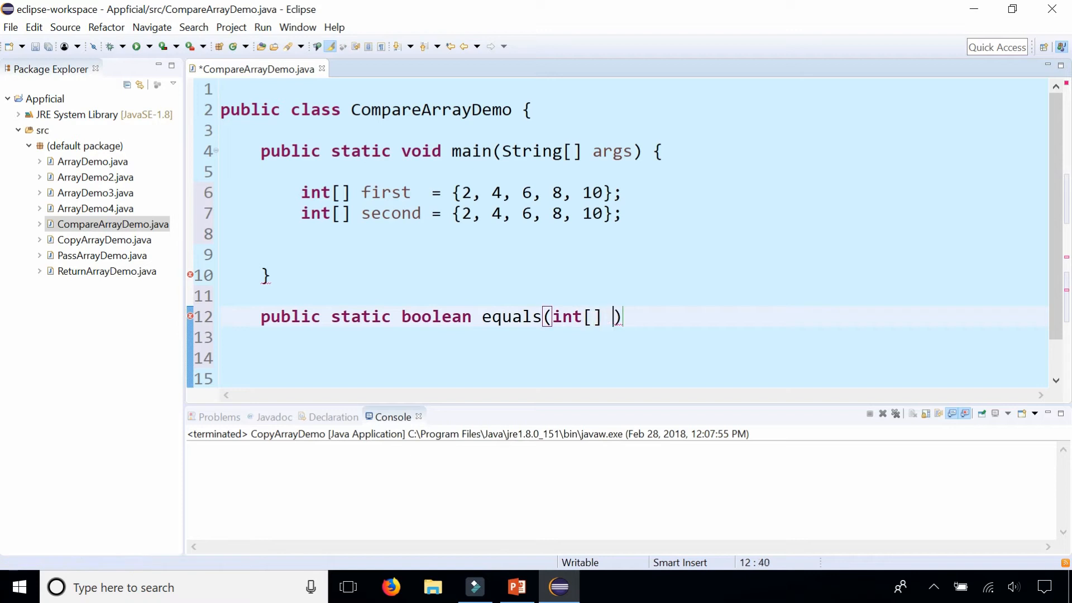
pyautogui.write('a,')
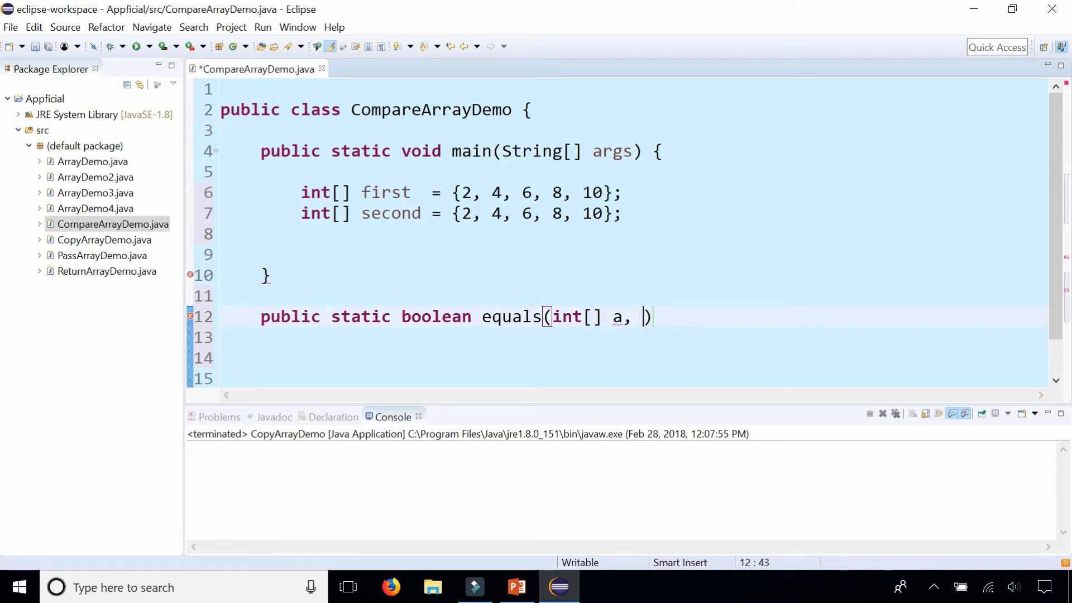
pyautogui.write('int[]')
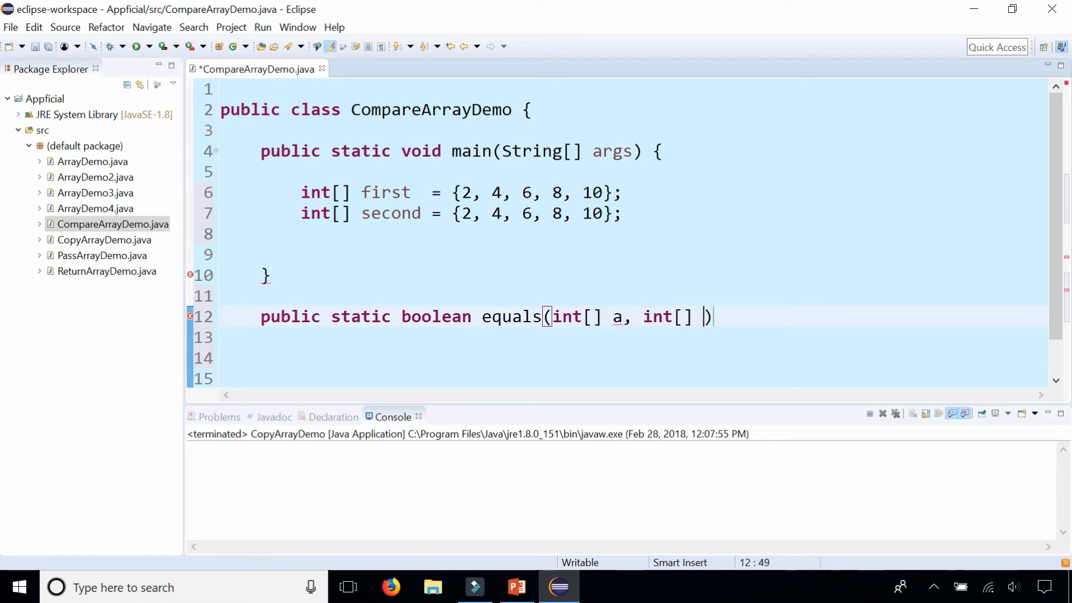
pyautogui.write('b) {')
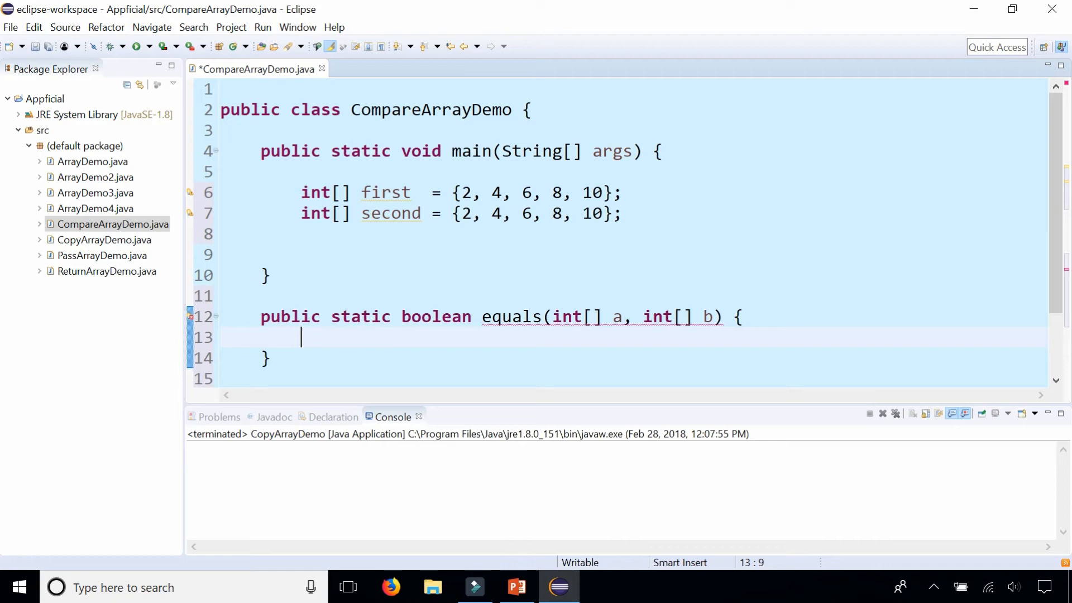
# Add if (a.length != b.length) return false; and begin a for loop below it
pyautogui.write('if')
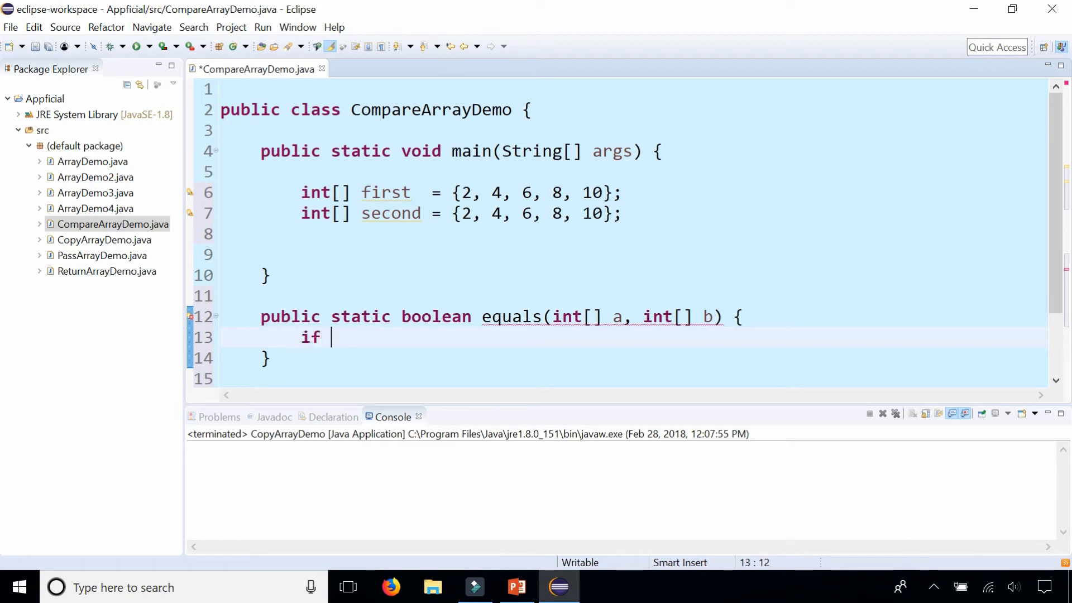
pyautogui.write('(a.le')
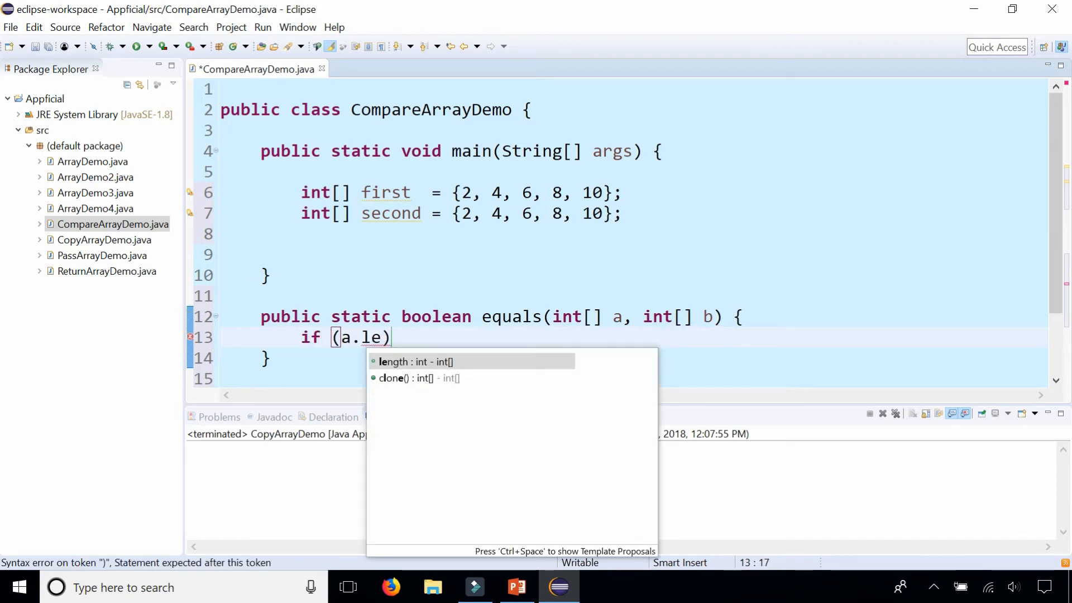
pyautogui.click(416, 361)
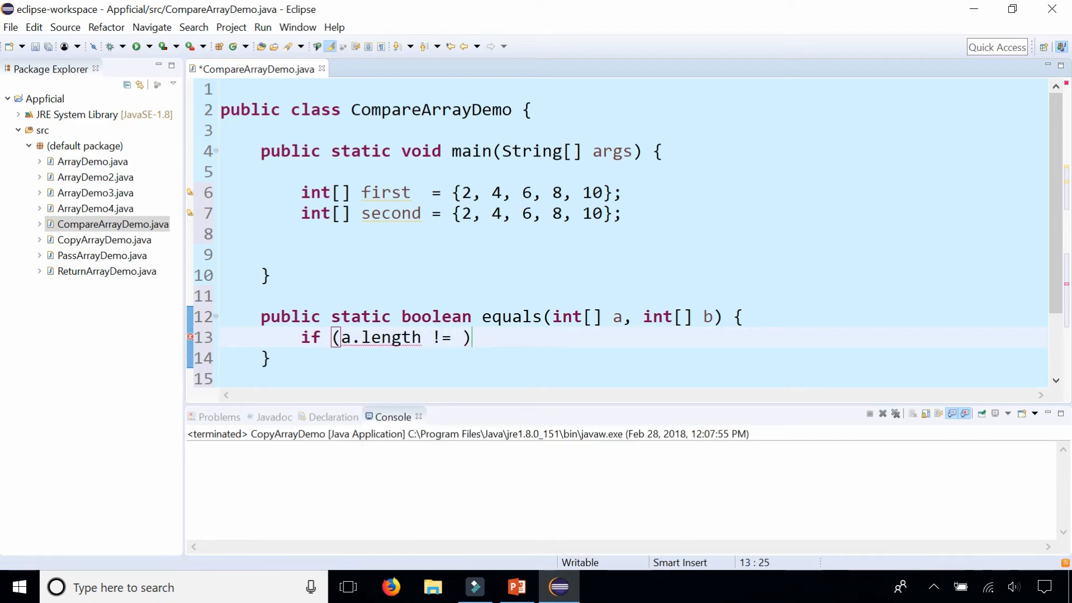
pyautogui.write('b.length')
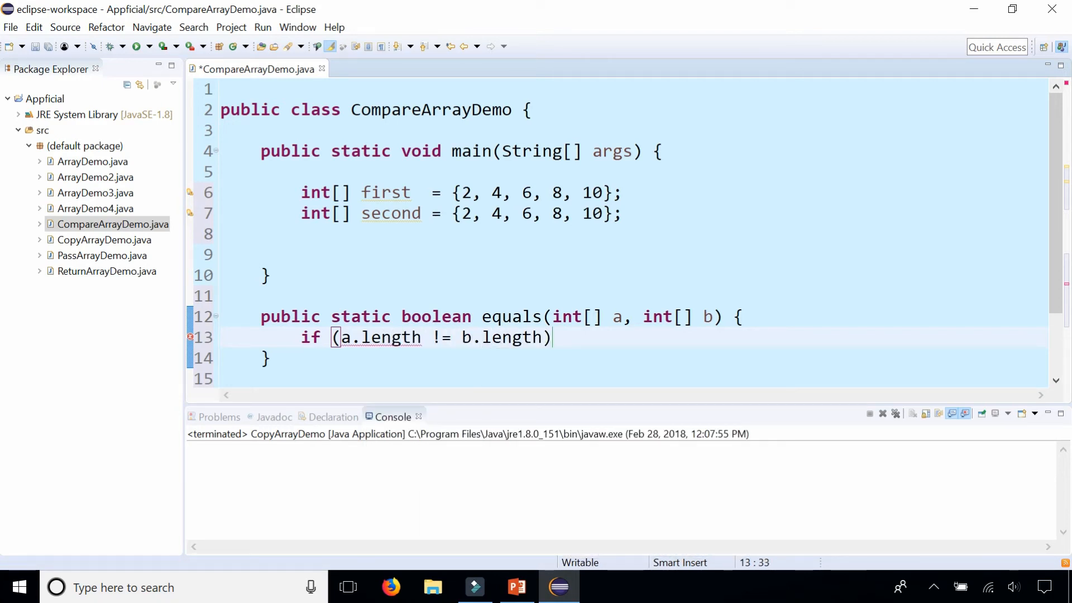
pyautogui.write('return false;')
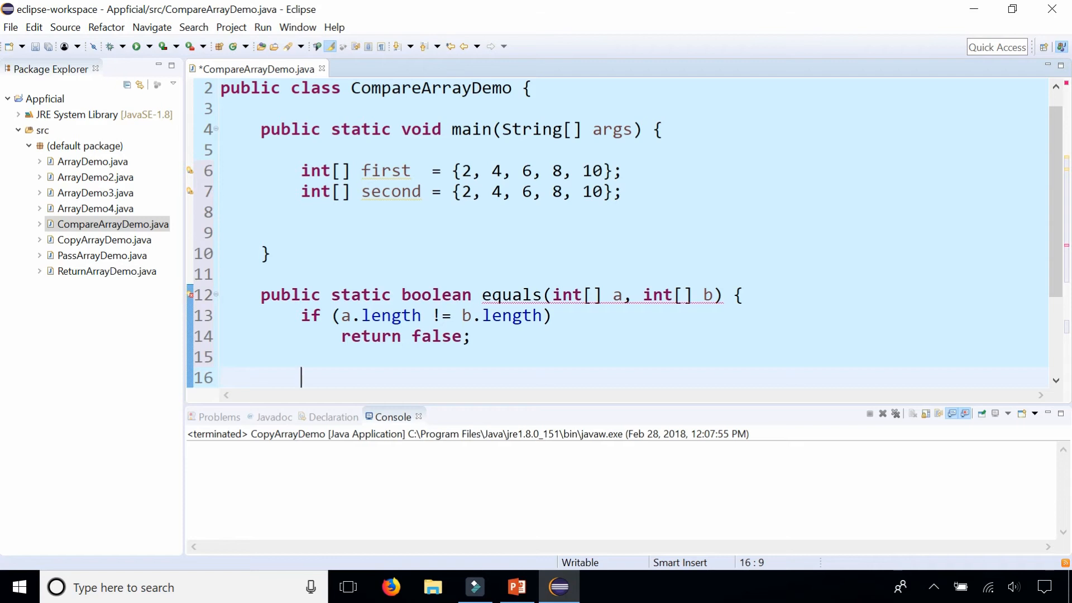
pyautogui.write('for (')
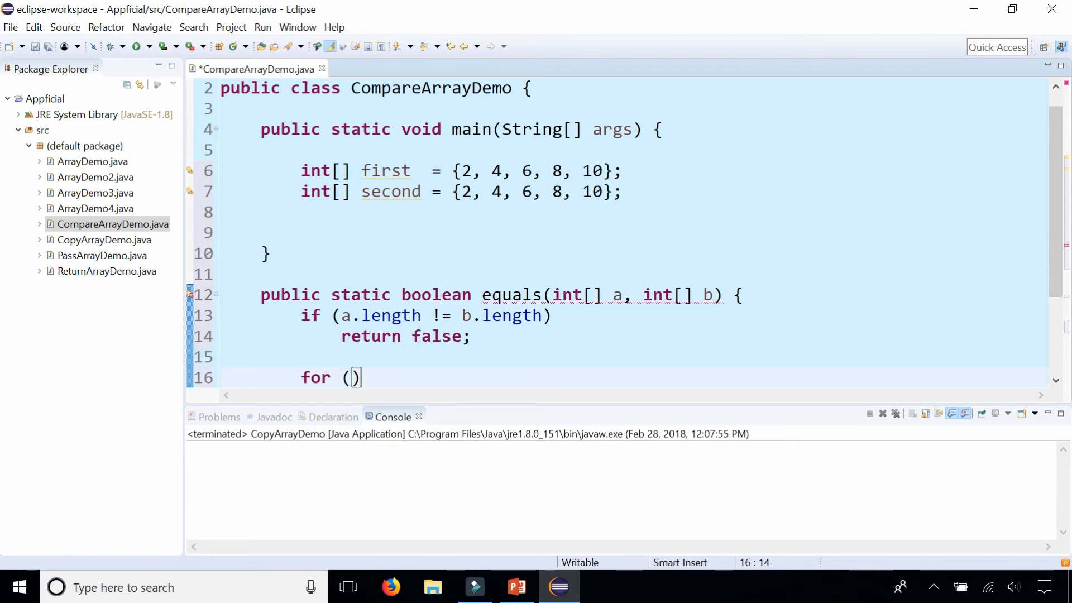
# Write the loop header for (int i=0; i < a.length; i++)
pyautogui.write('int i=0; i<')
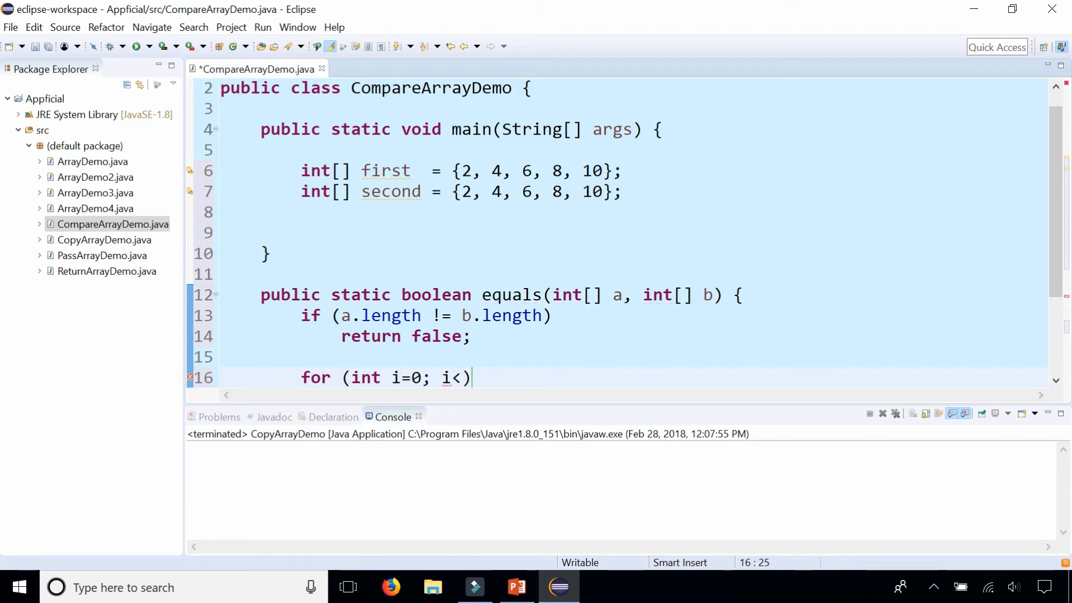
pyautogui.write('a.')
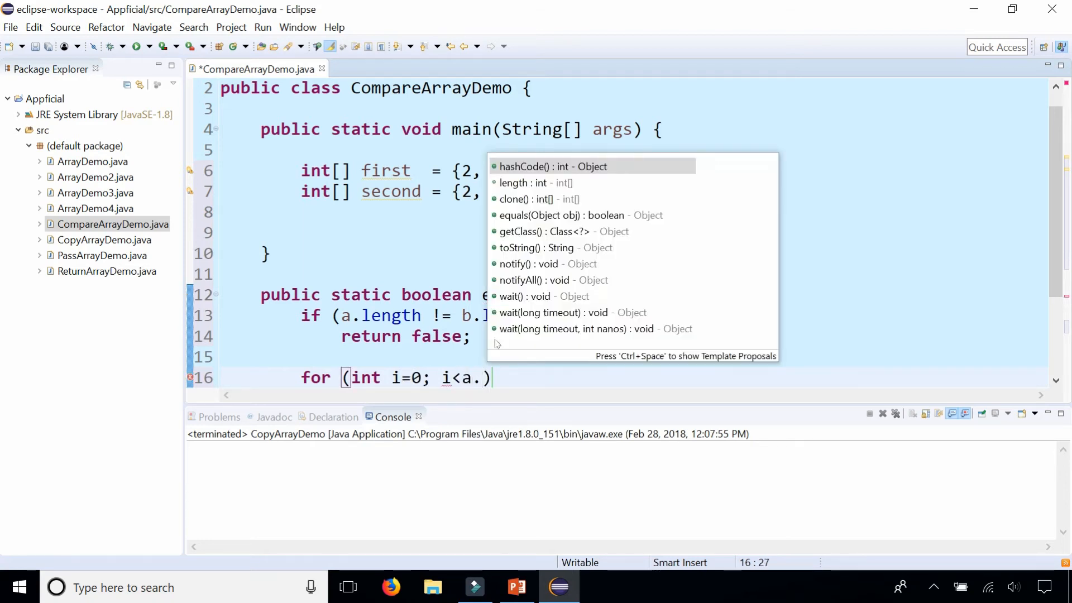
pyautogui.write('length;')
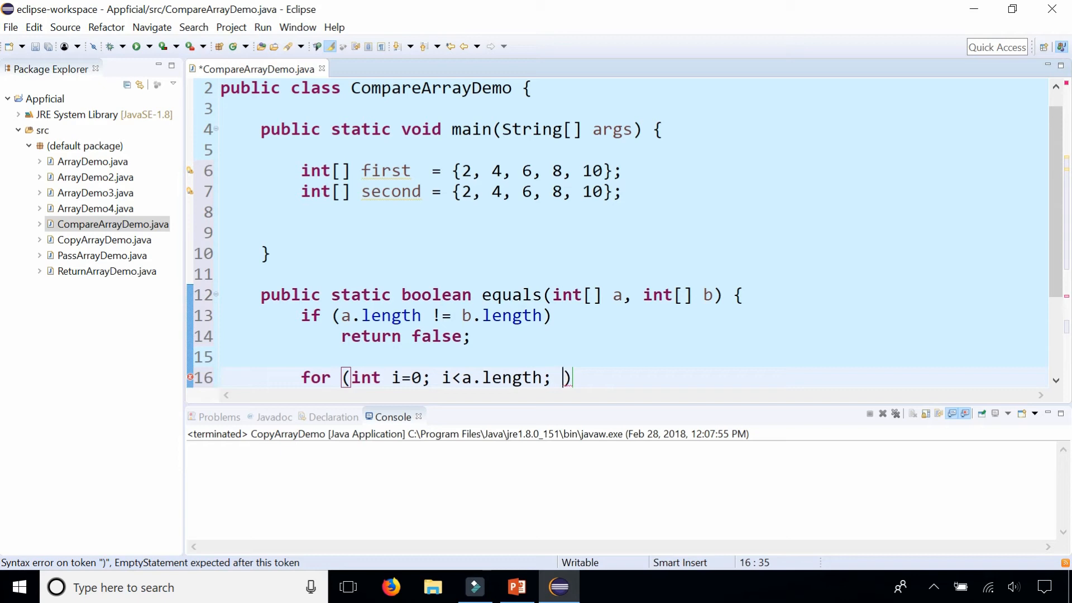
pyautogui.write('++')
pyautogui.write('if (')
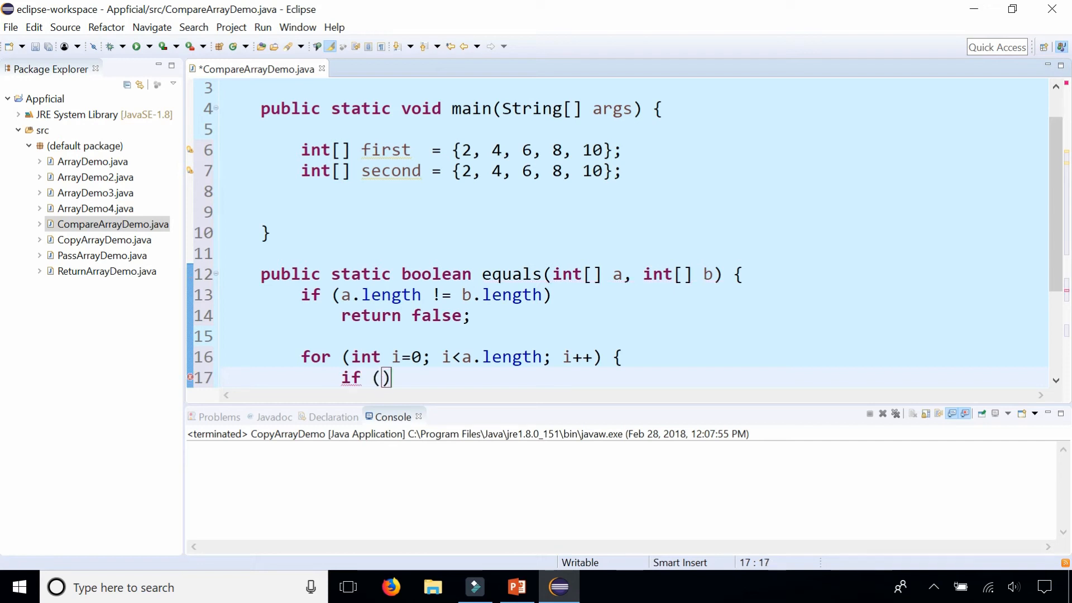
# Inside the loop, return false when a[i] != b[i]
pyautogui.write('a[i]')
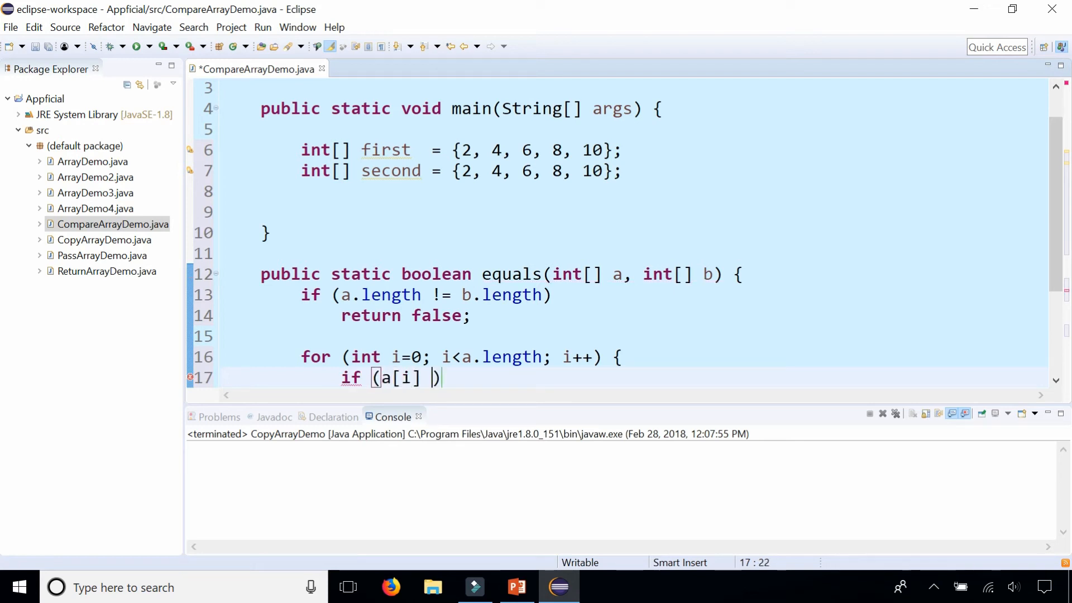
pyautogui.write('!= b[i]')
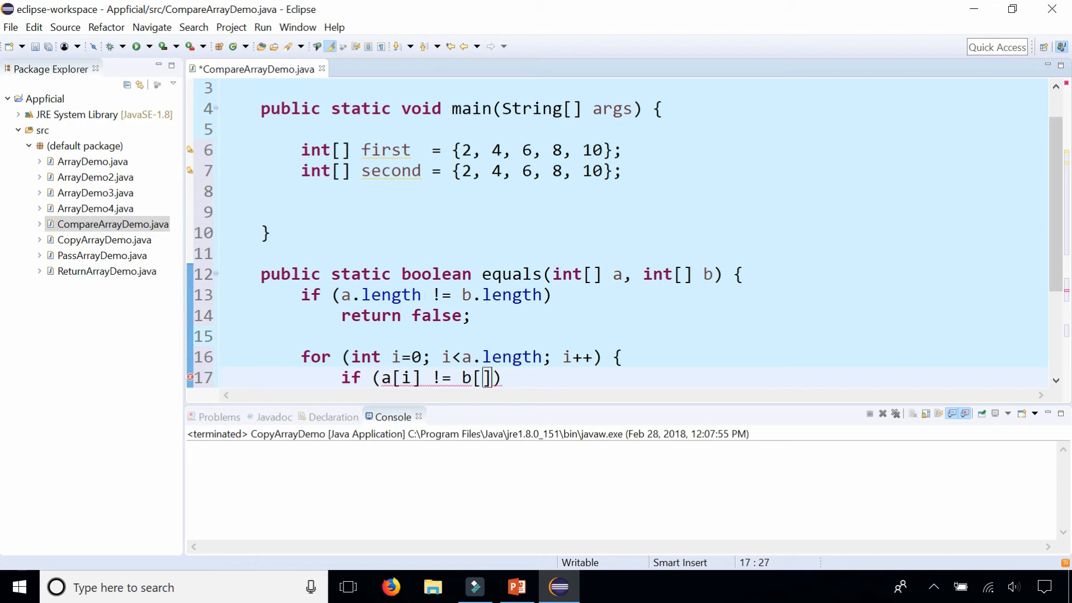
pyautogui.write('i')
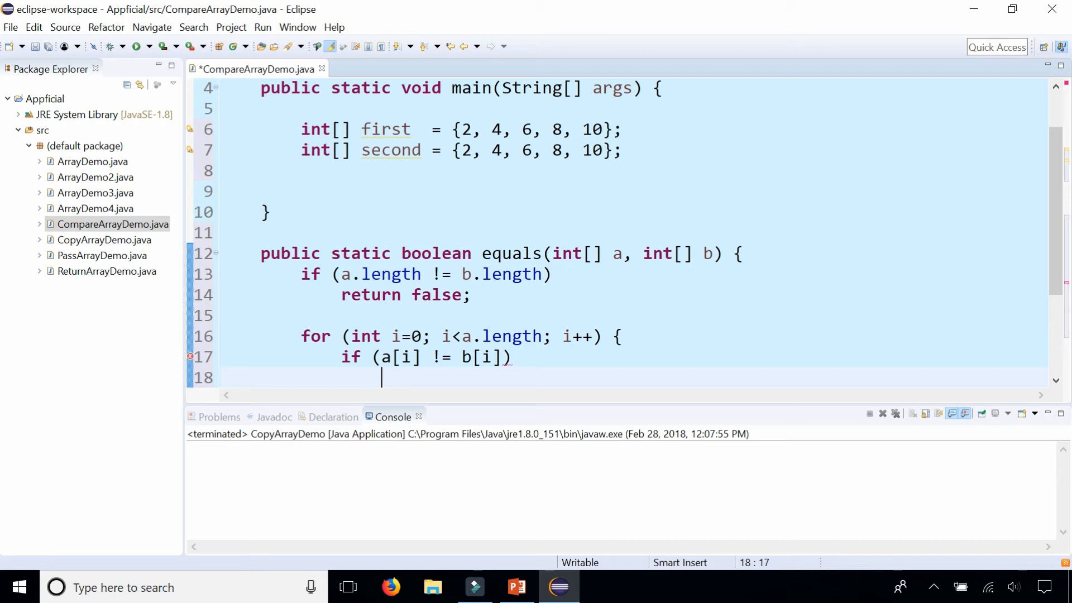
pyautogui.write('return false;')
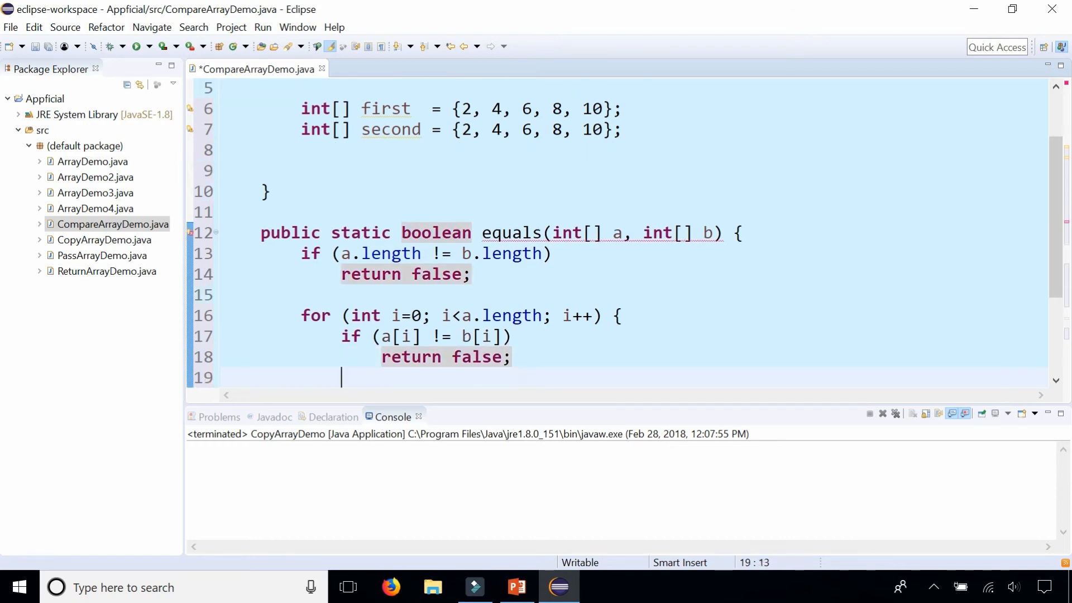
# Close the loop braces and end equals with return true;
pyautogui.write('}}')
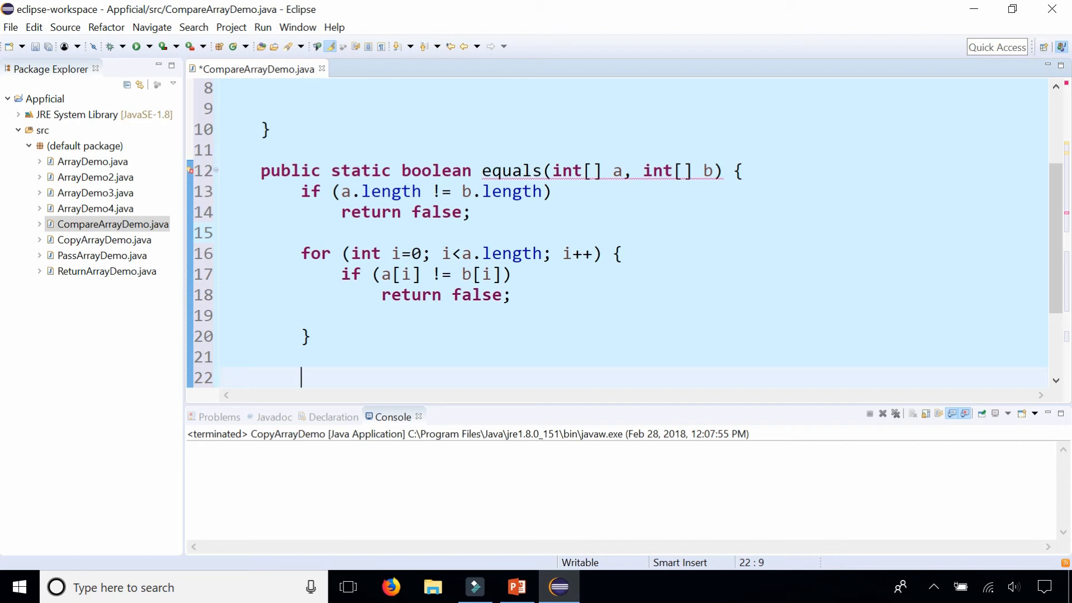
pyautogui.write('return')
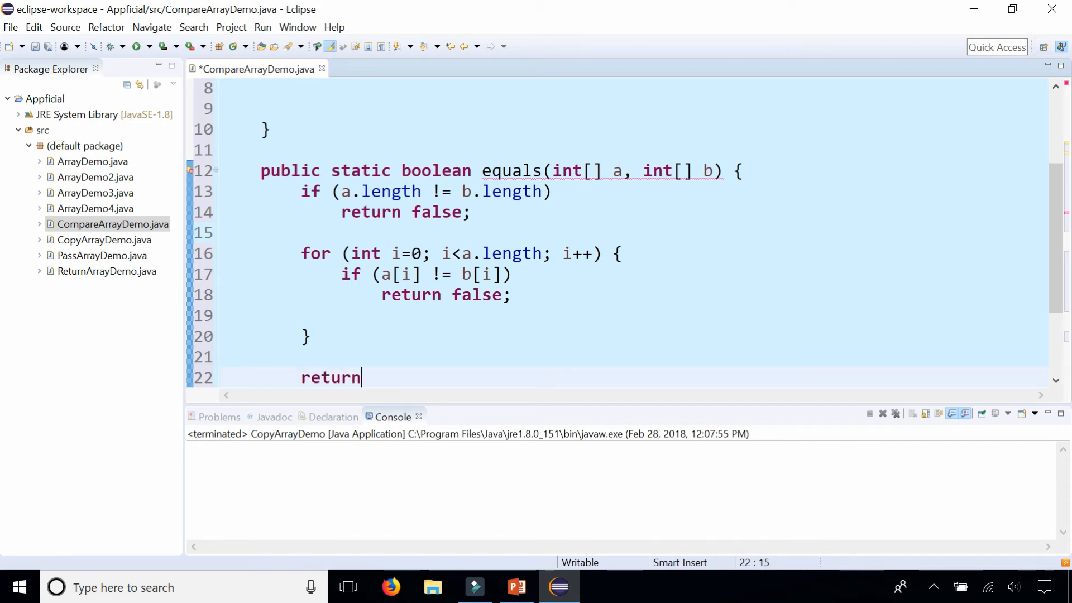
pyautogui.write('true')
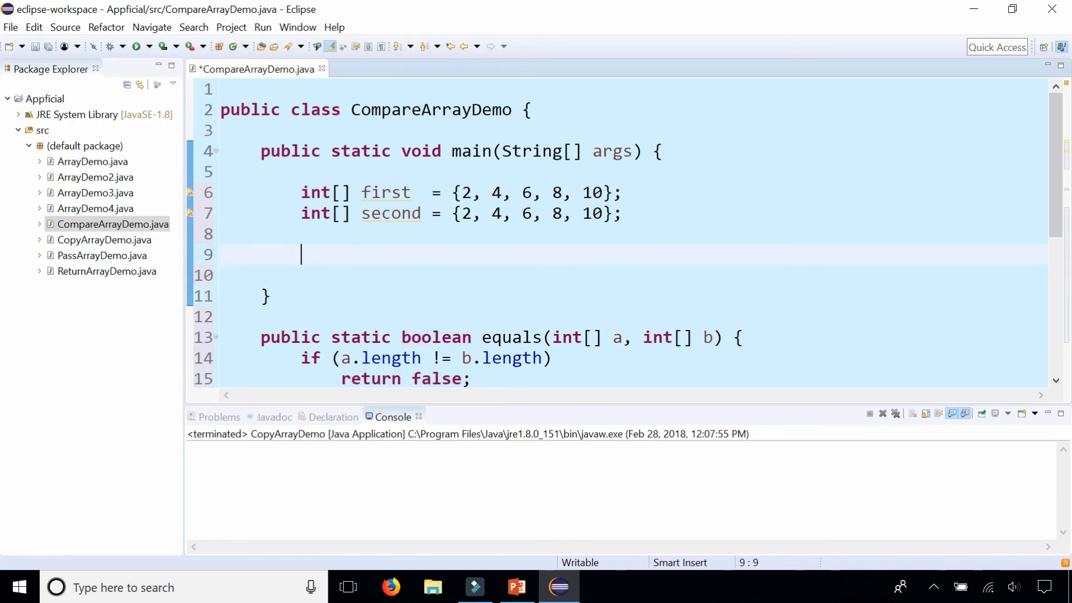
# In main, start if (equals(first, second))
pyautogui.write('if (')
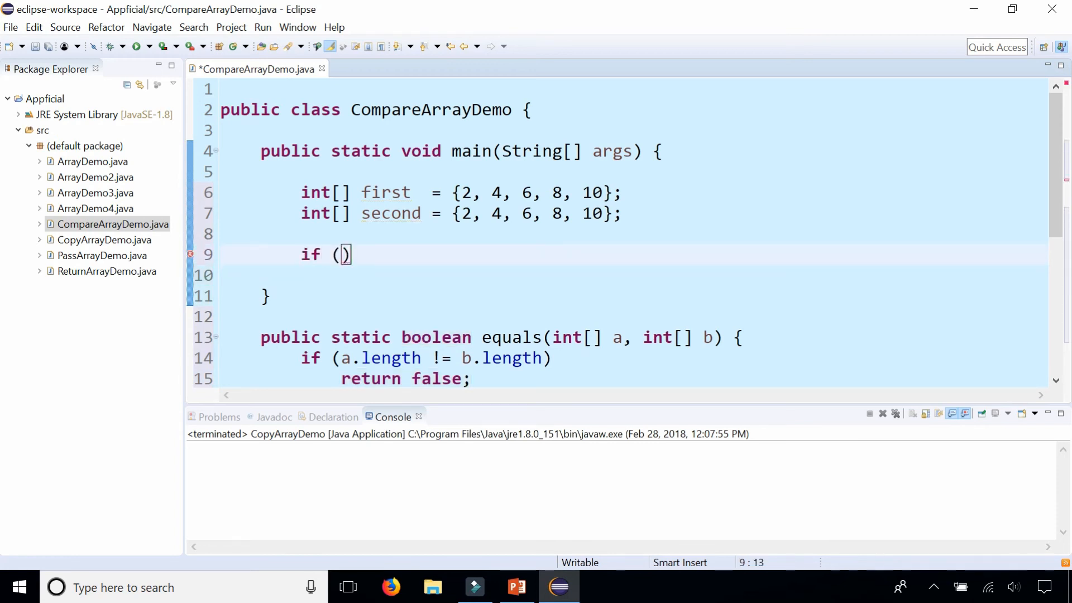
pyautogui.write('equals(')
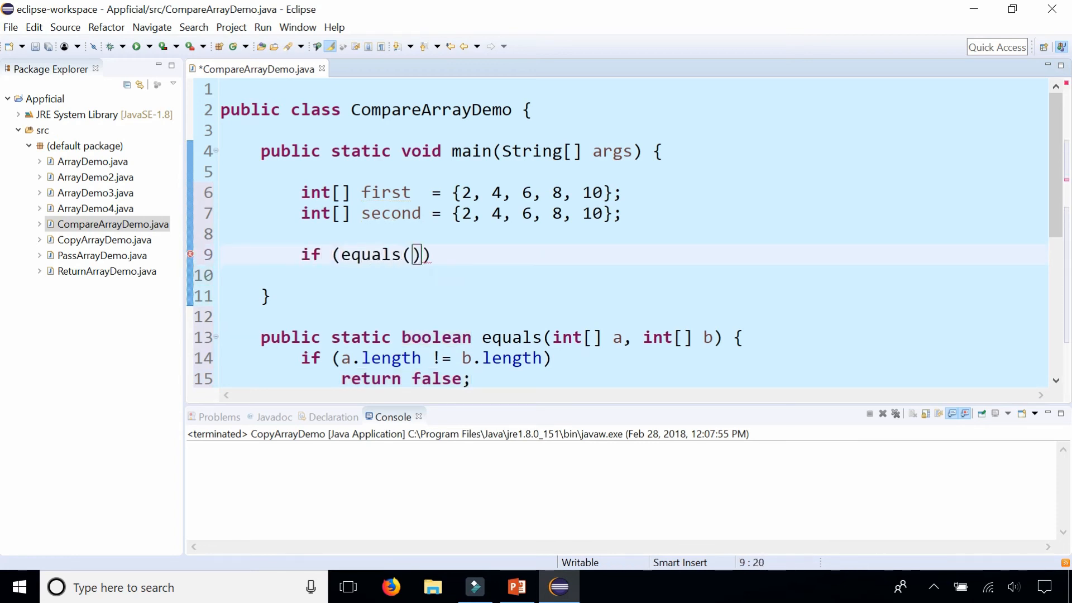
pyautogui.write('first, second')
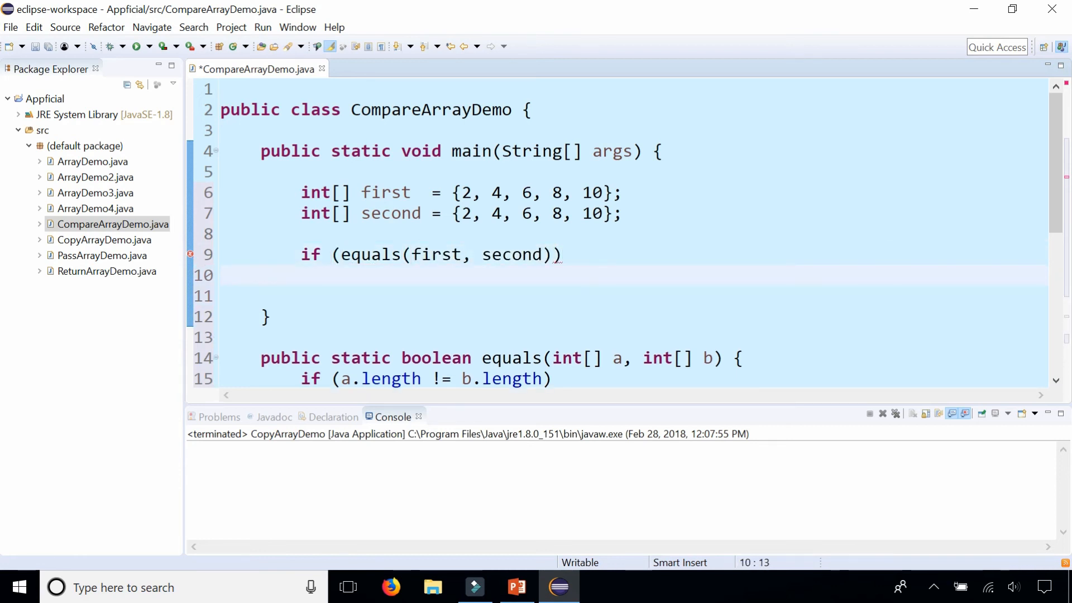
# Print "Same array" in the if branch and "Different array" in the else branch
pyautogui.write('Sys')
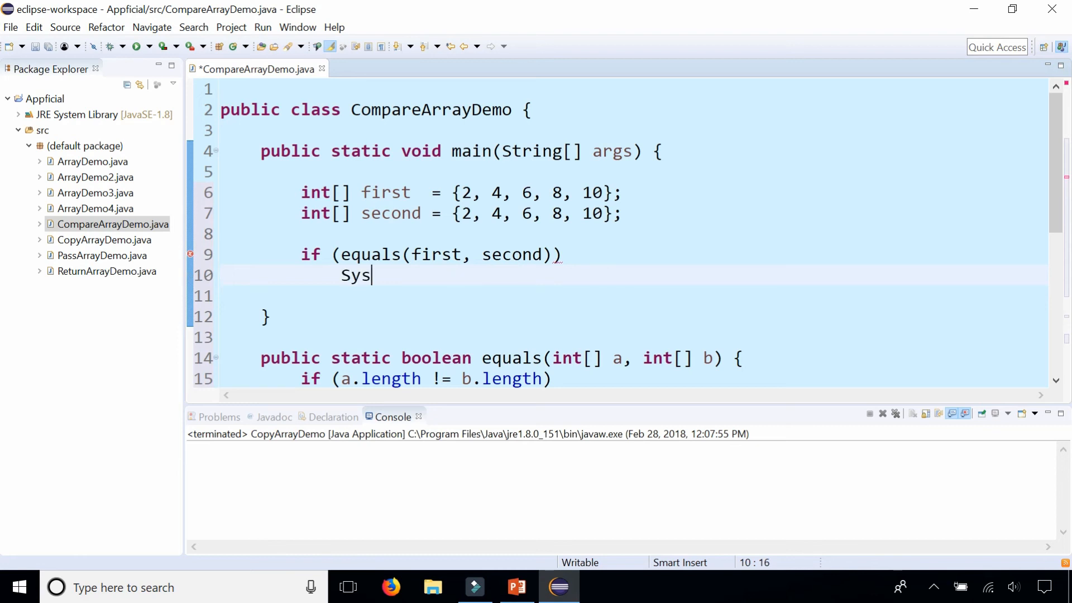
pyautogui.write('tem.out.println("Same ar);')
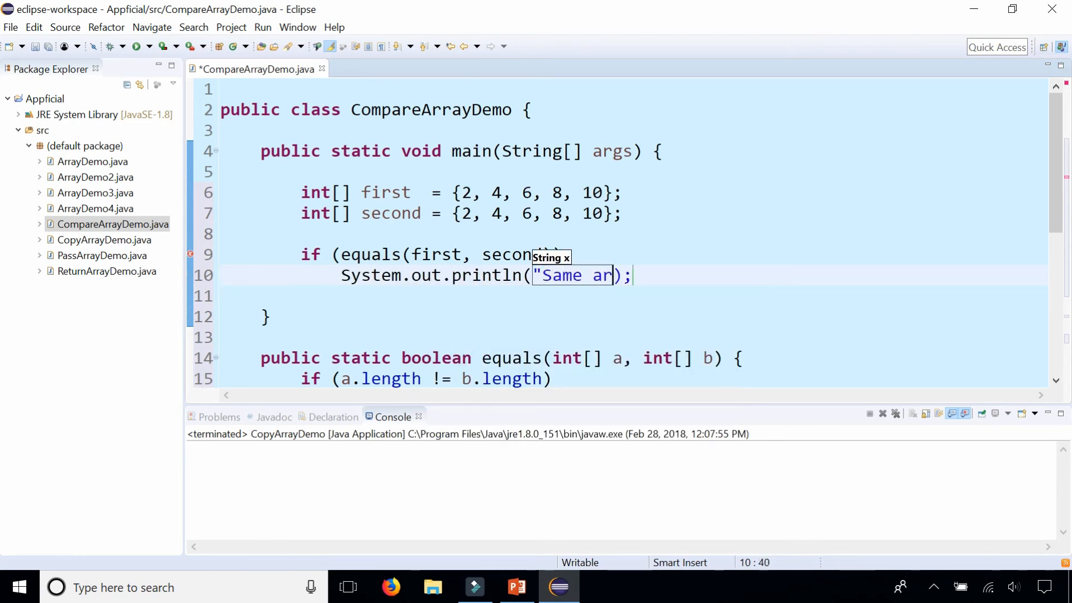
pyautogui.write('ray"')
pyautogui.write('S')
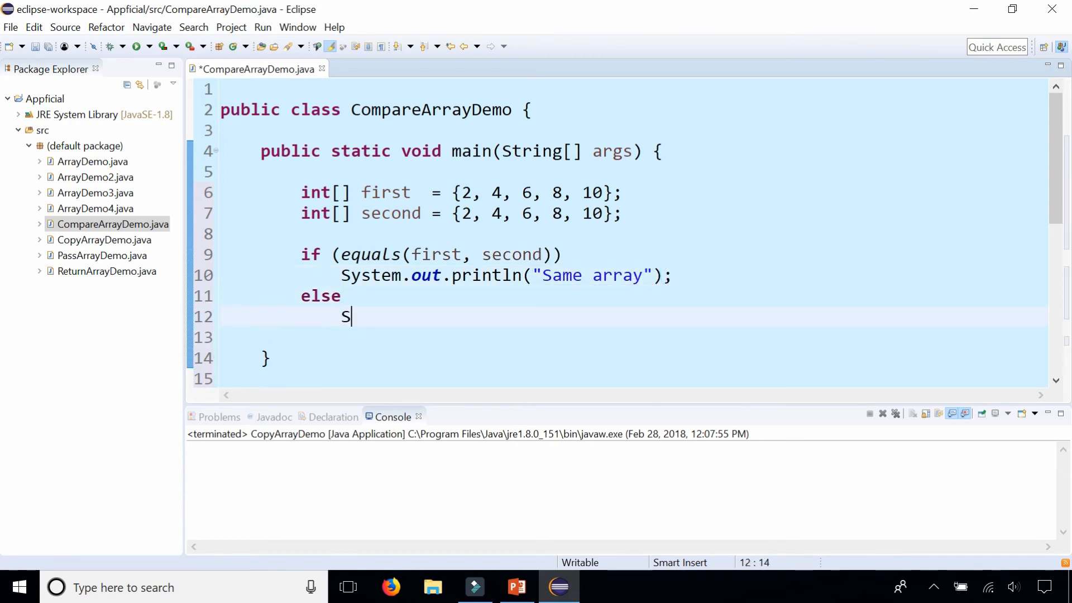
pyautogui.write('ystem.out.println("Different array");')
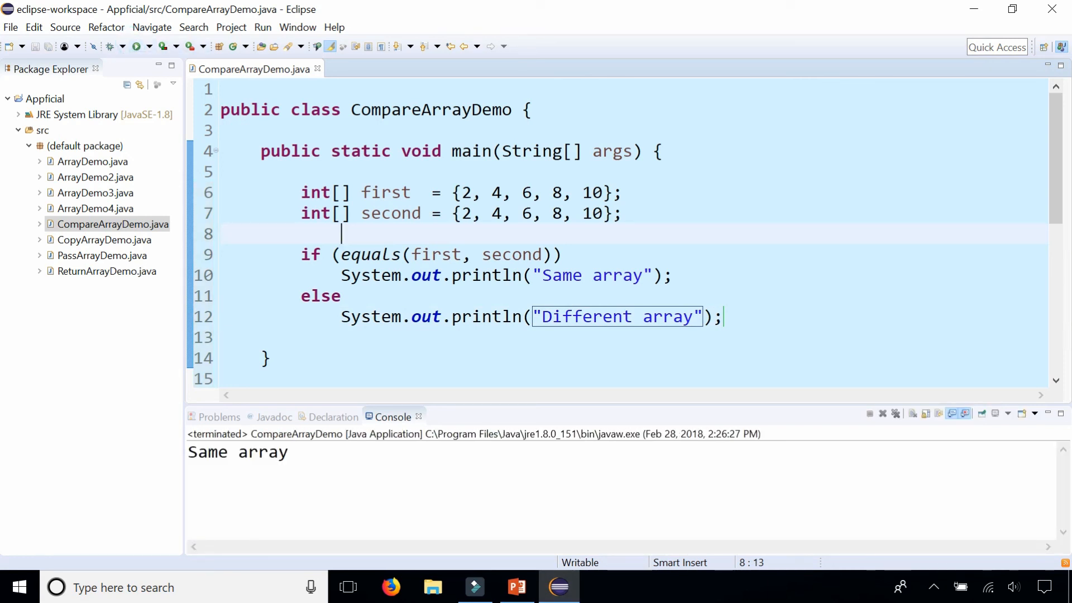
# Change second's last value to 11 and run, printing Different array
pyautogui.click(457, 213)
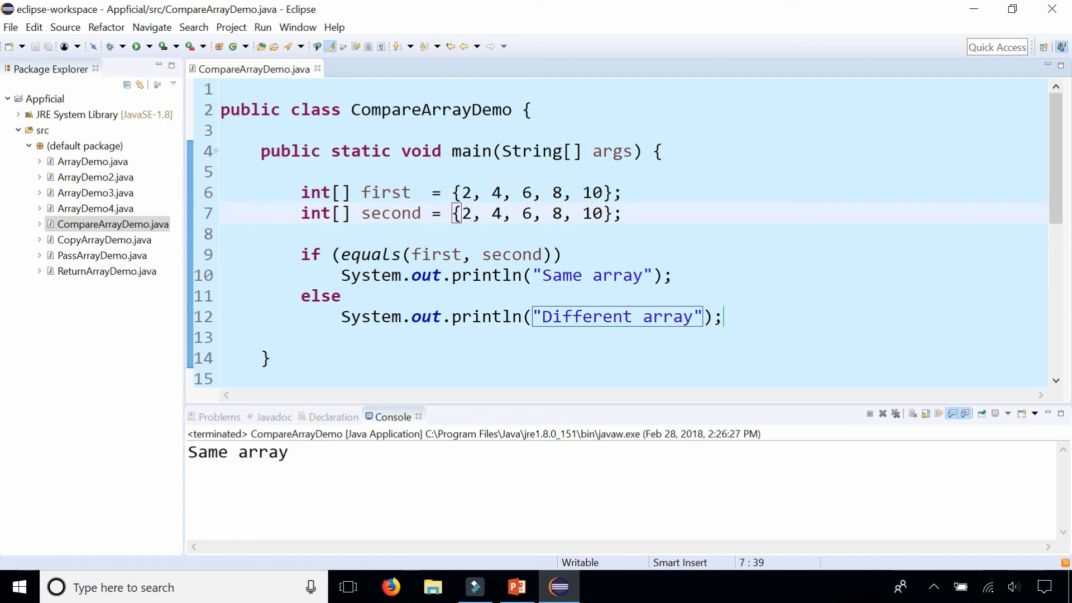
pyautogui.press('BackSpace')
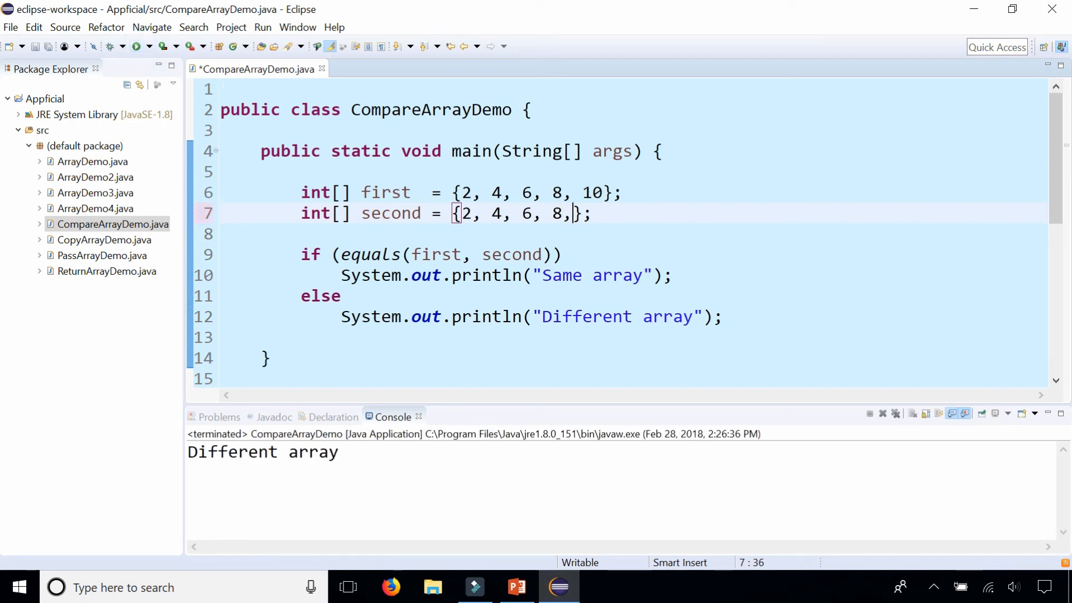
pyautogui.write('11')
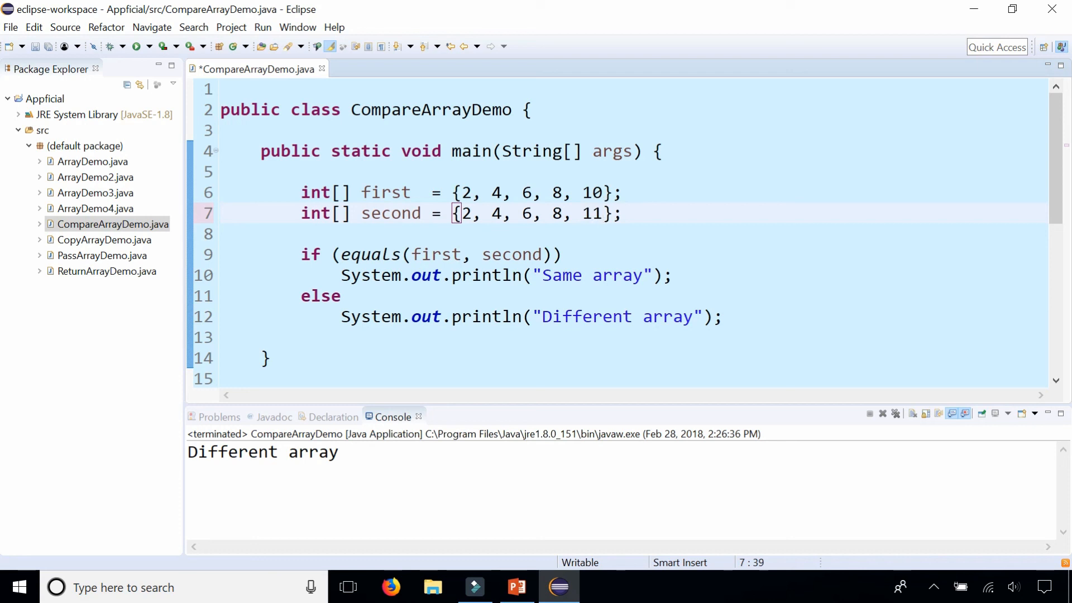
pyautogui.click(15, 46)
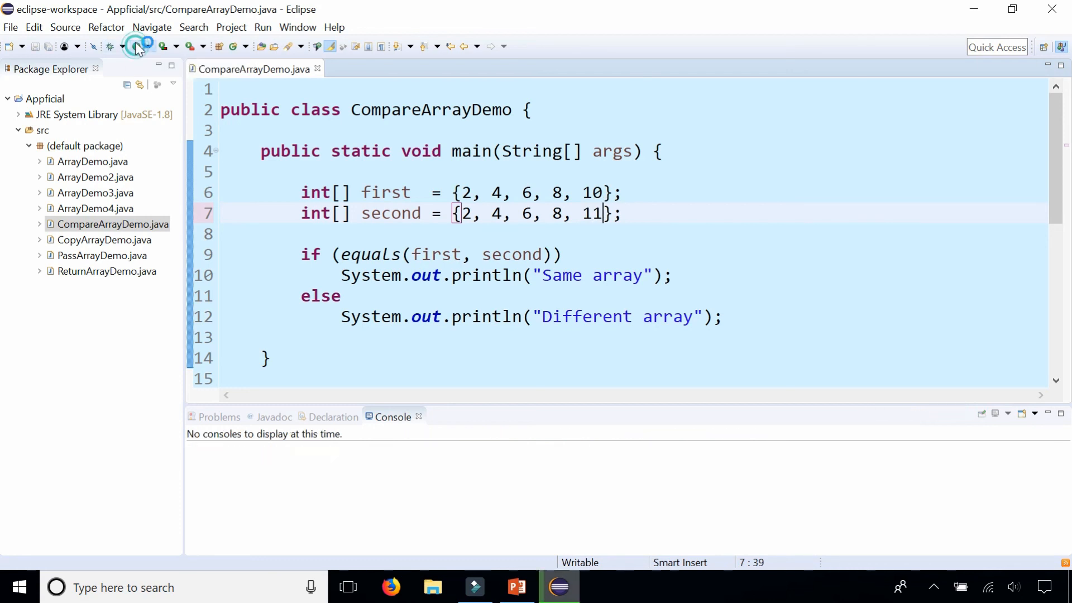
# Restore the last value to 10 and run again, printing Same array
pyautogui.click(136, 45)
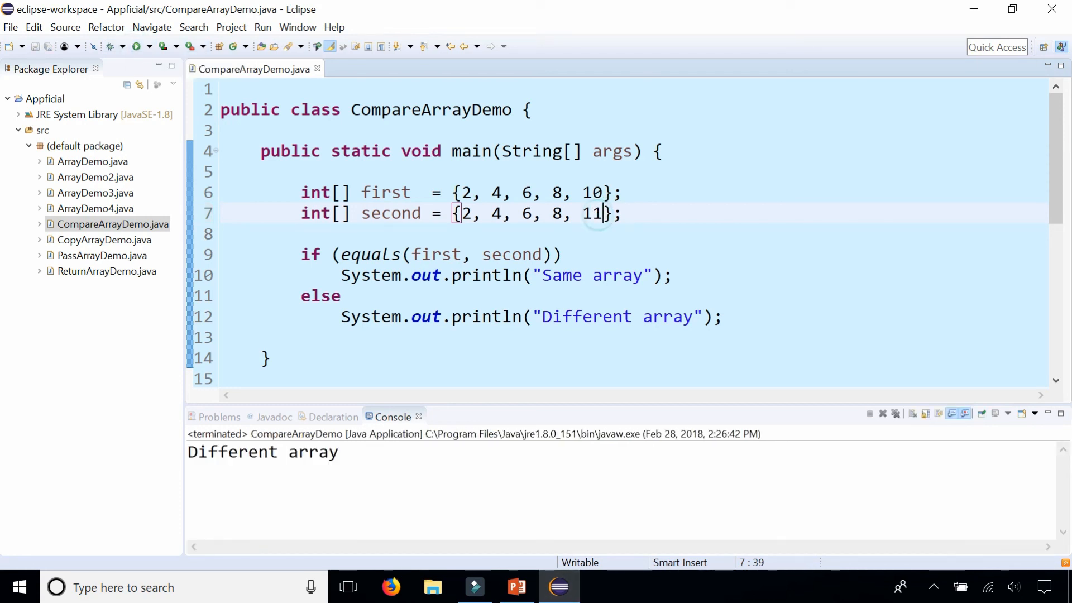
pyautogui.press('BackSpace')
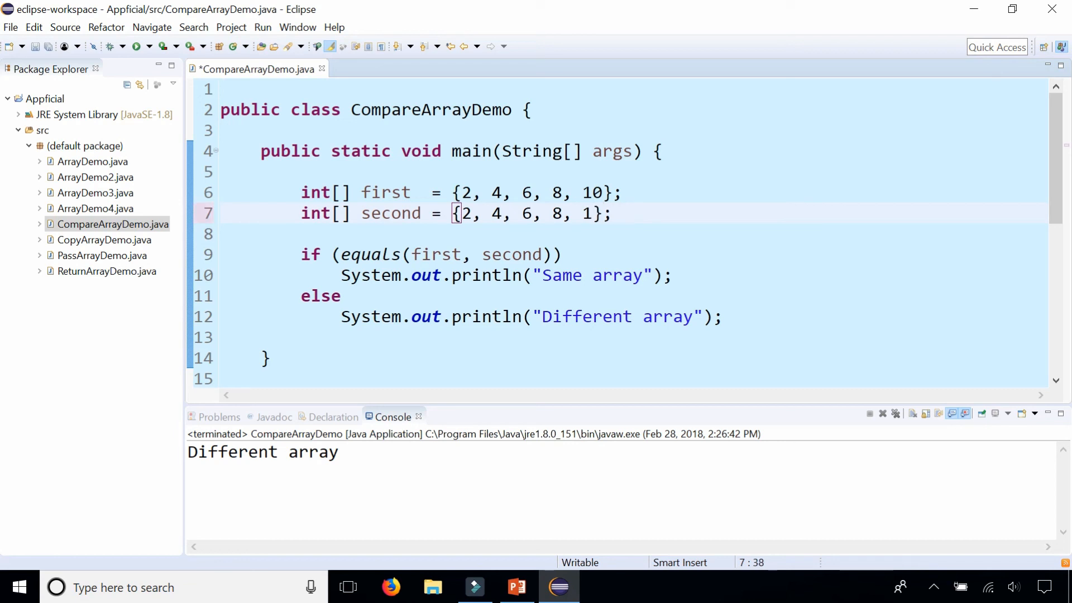
pyautogui.click(135, 46)
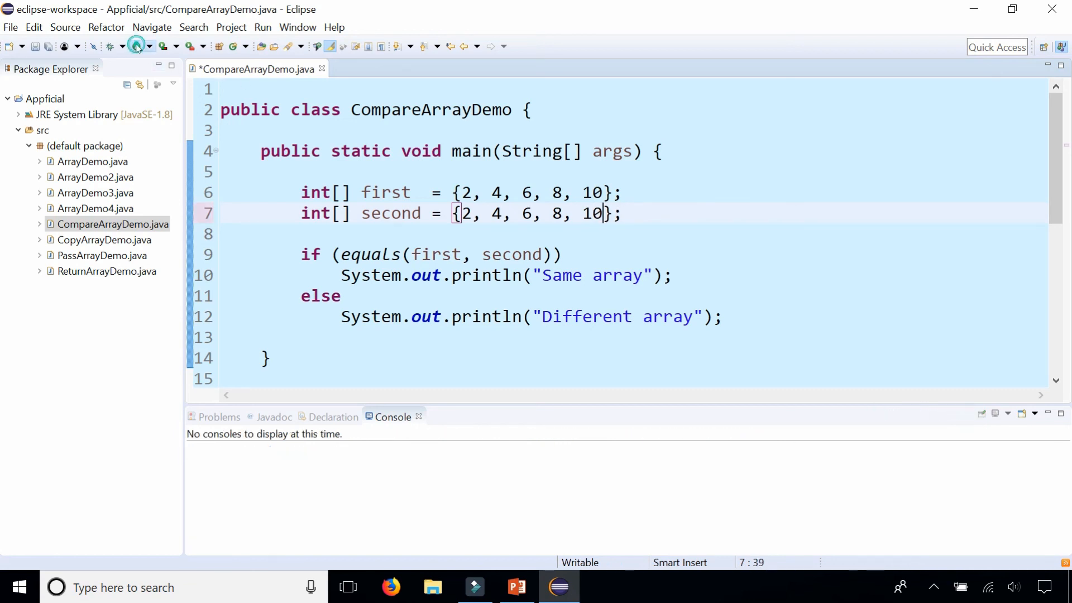
pyautogui.click(136, 45)
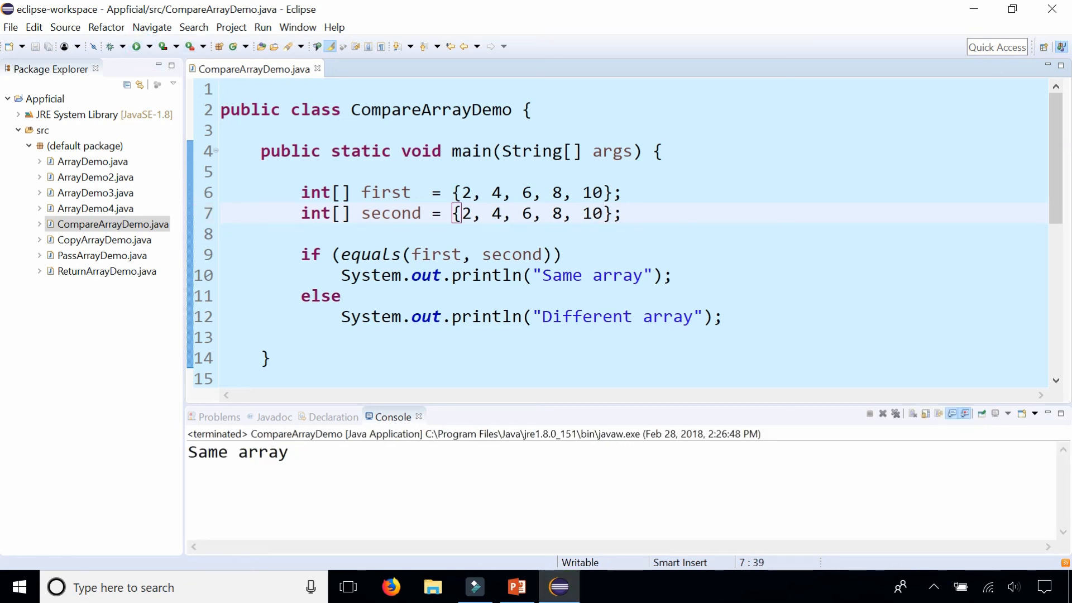